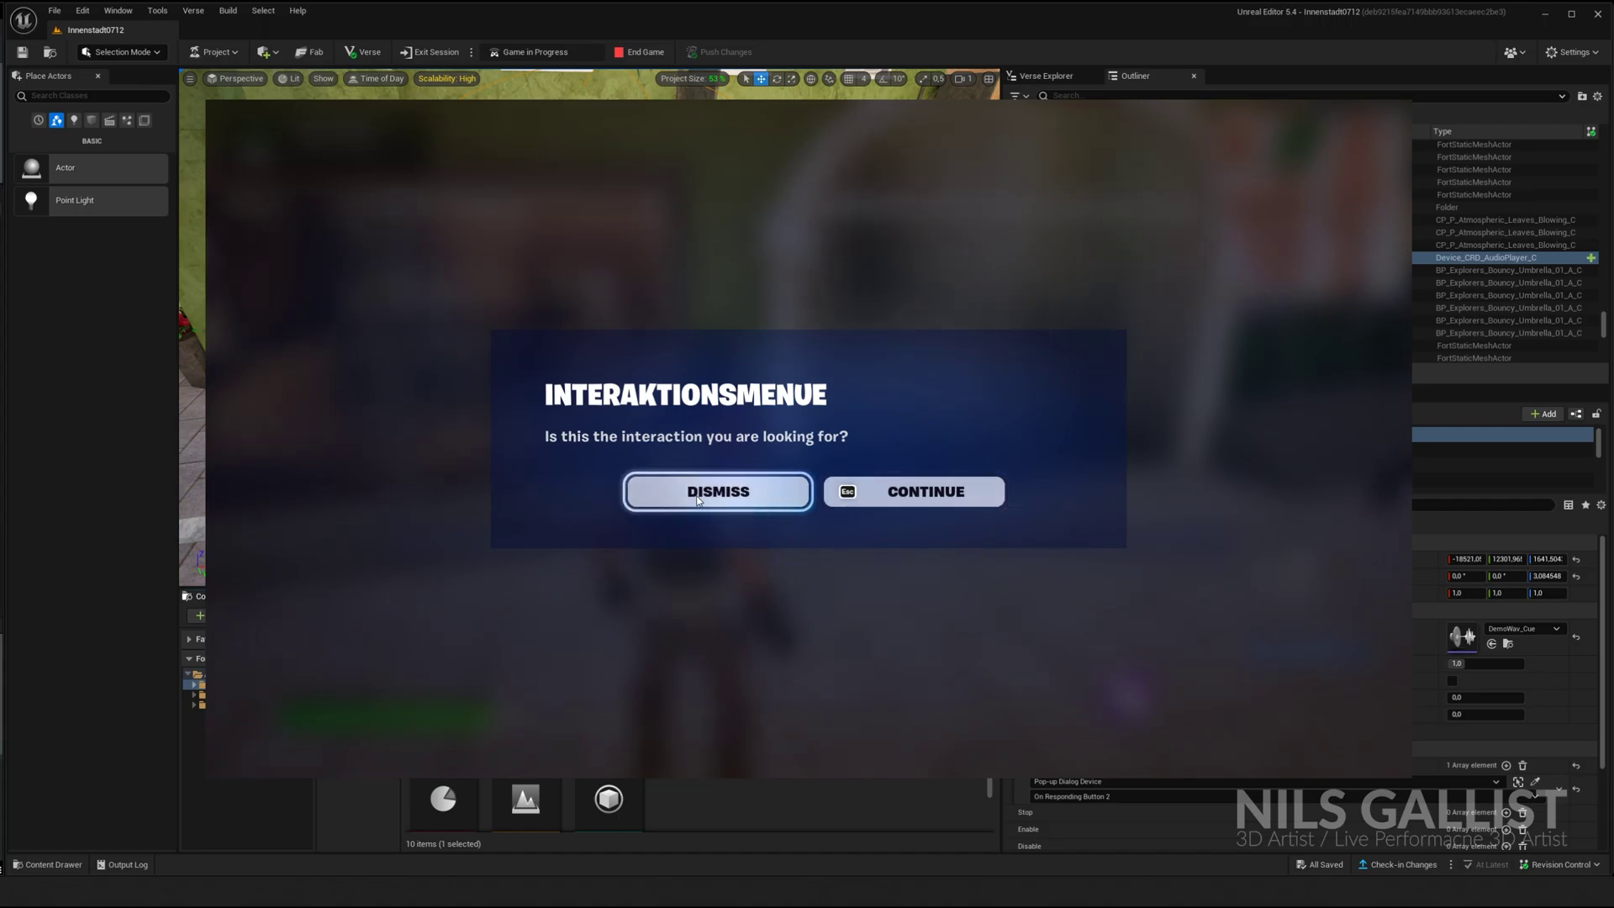
# Test the NPC pop-up in the live session by choosing Dismiss, then Continue
pyautogui.click(717, 492)
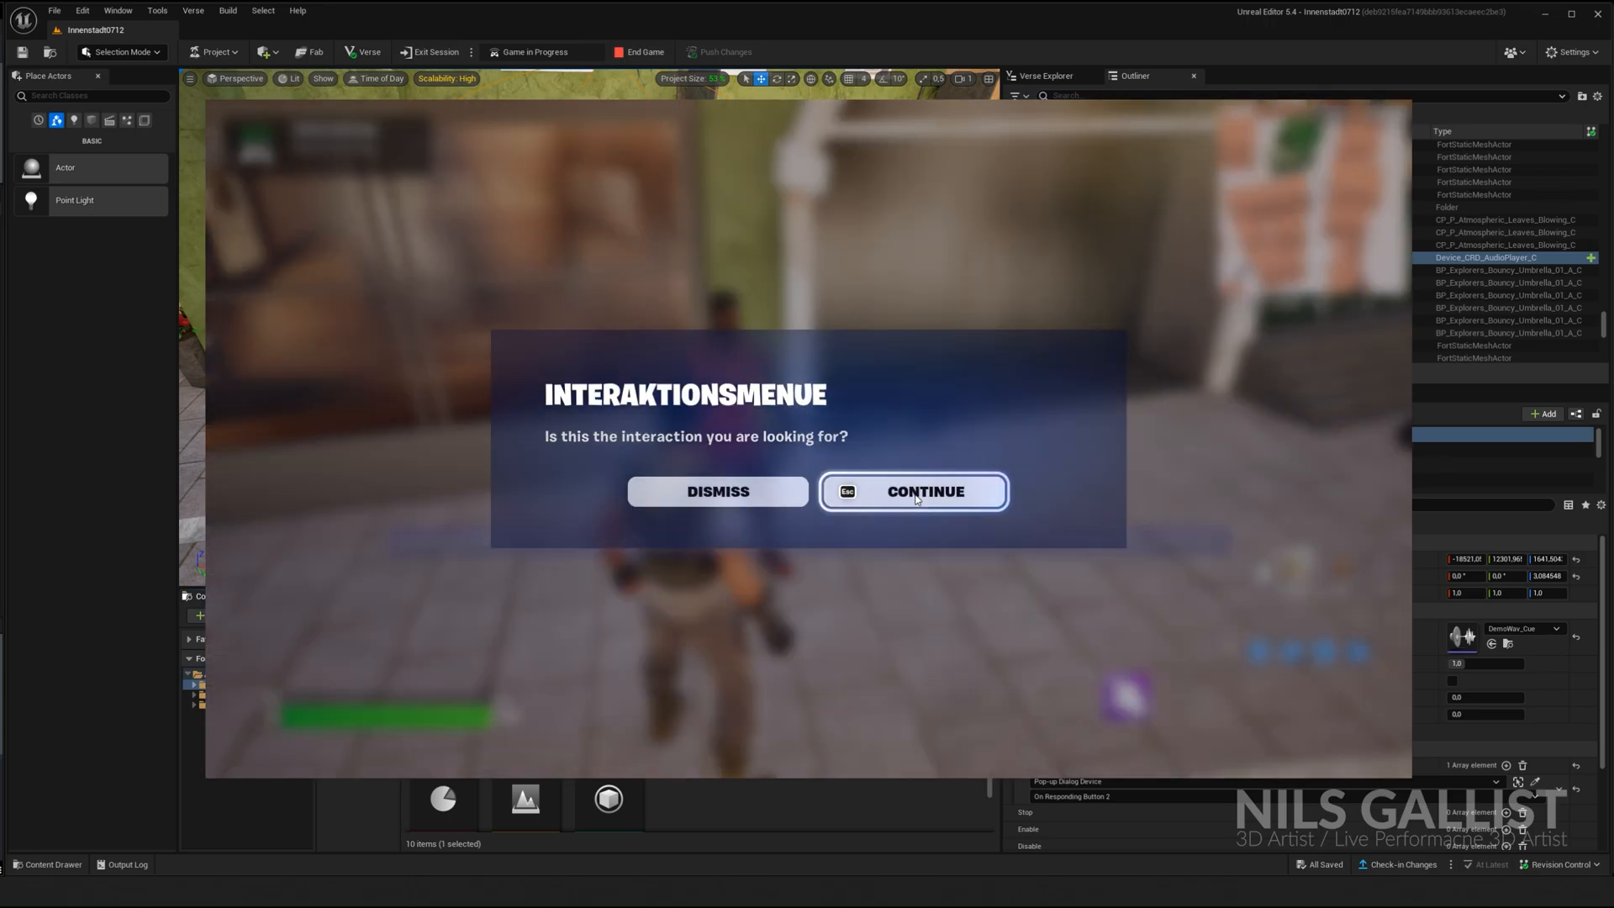
pyautogui.click(915, 491)
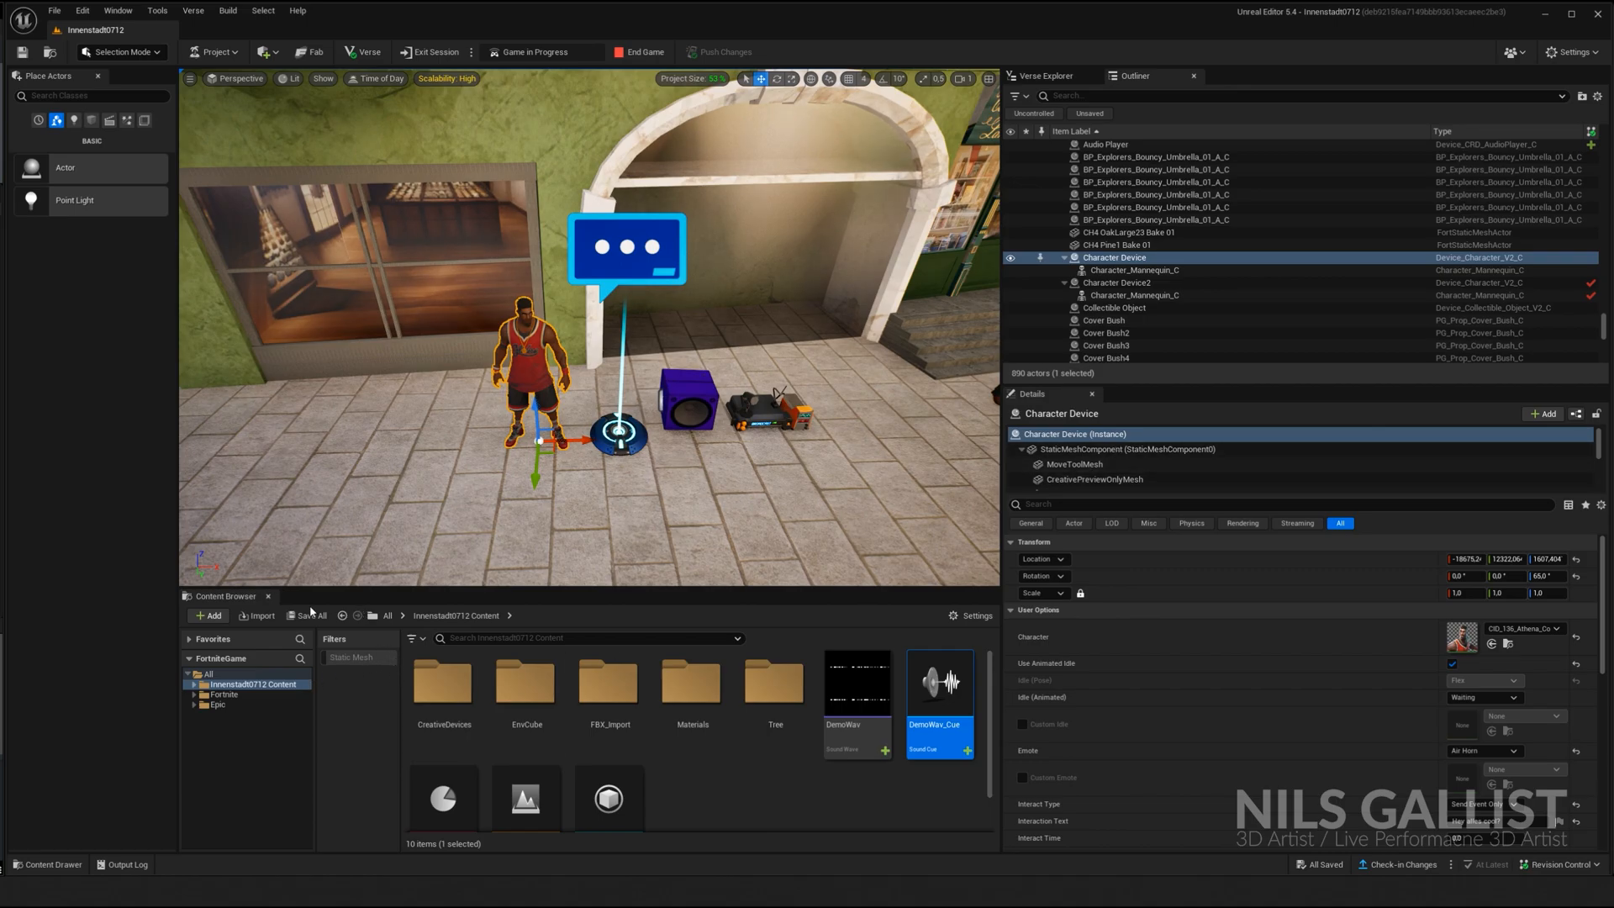
# Open the Fortnite Devices folder and search for 'character', 'pop' and 'audio' devices
pyautogui.click(208, 673)
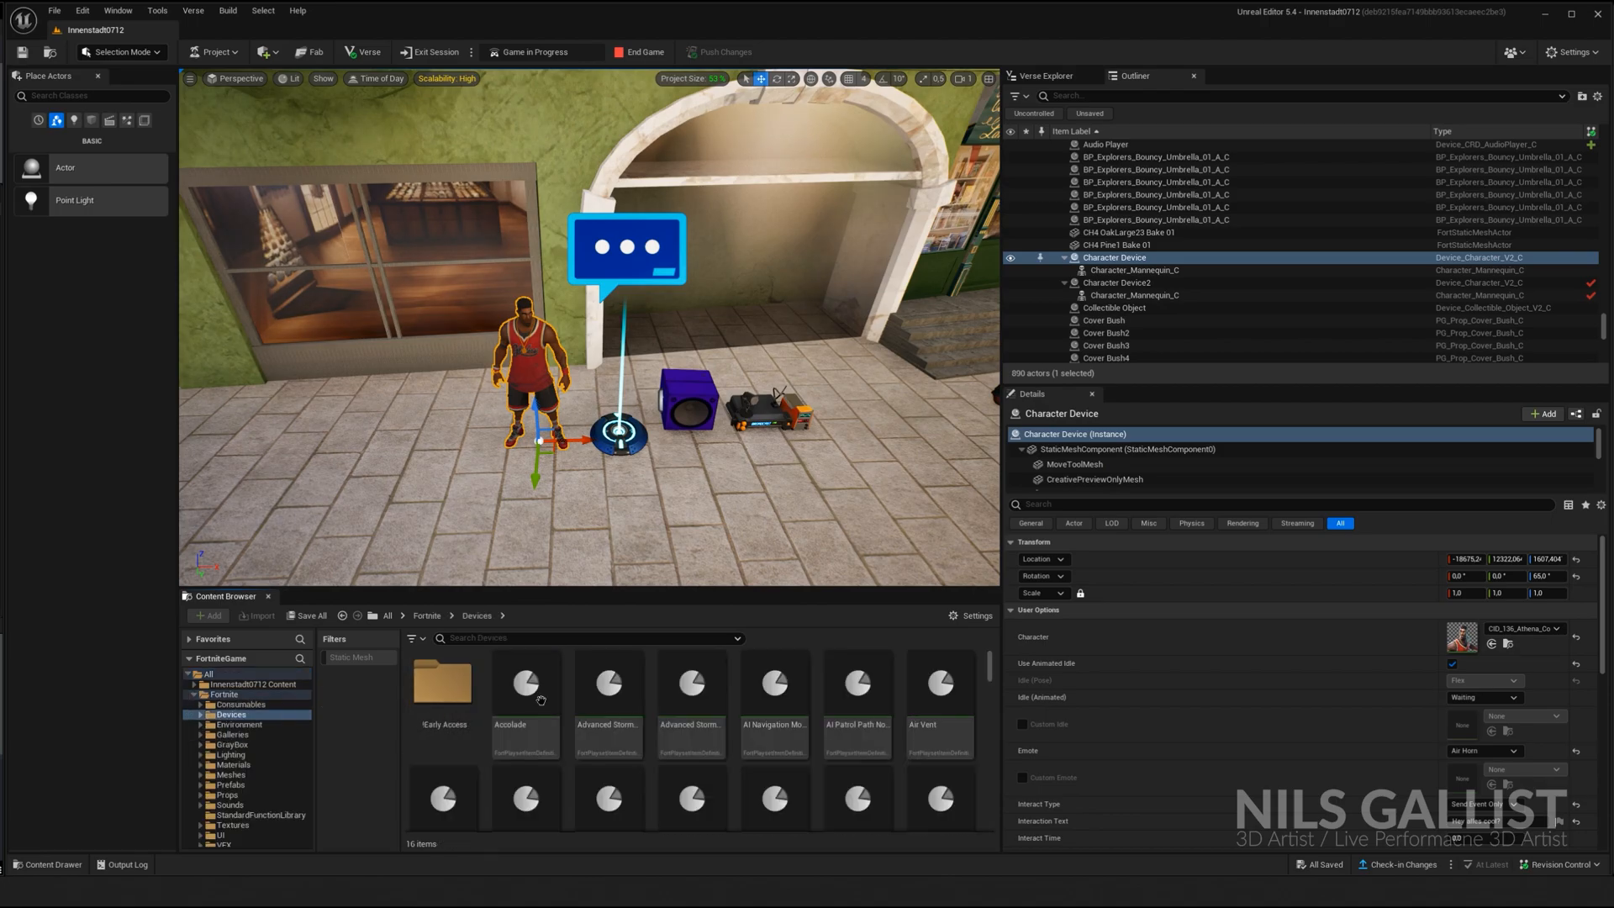
pyautogui.write('cara')
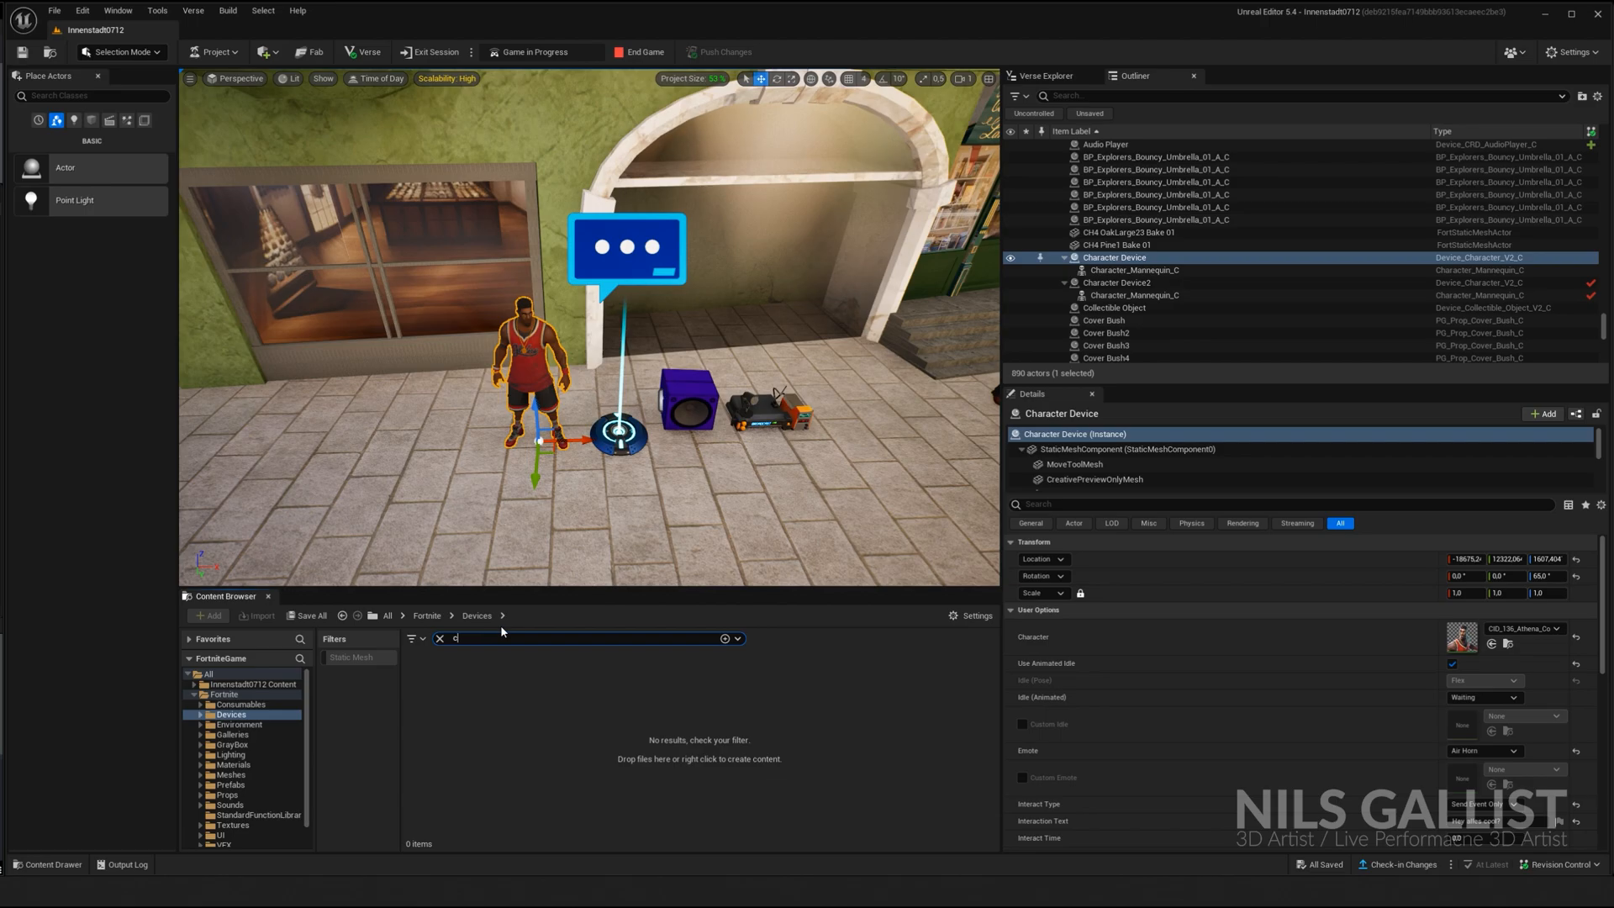
pyautogui.write('ha')
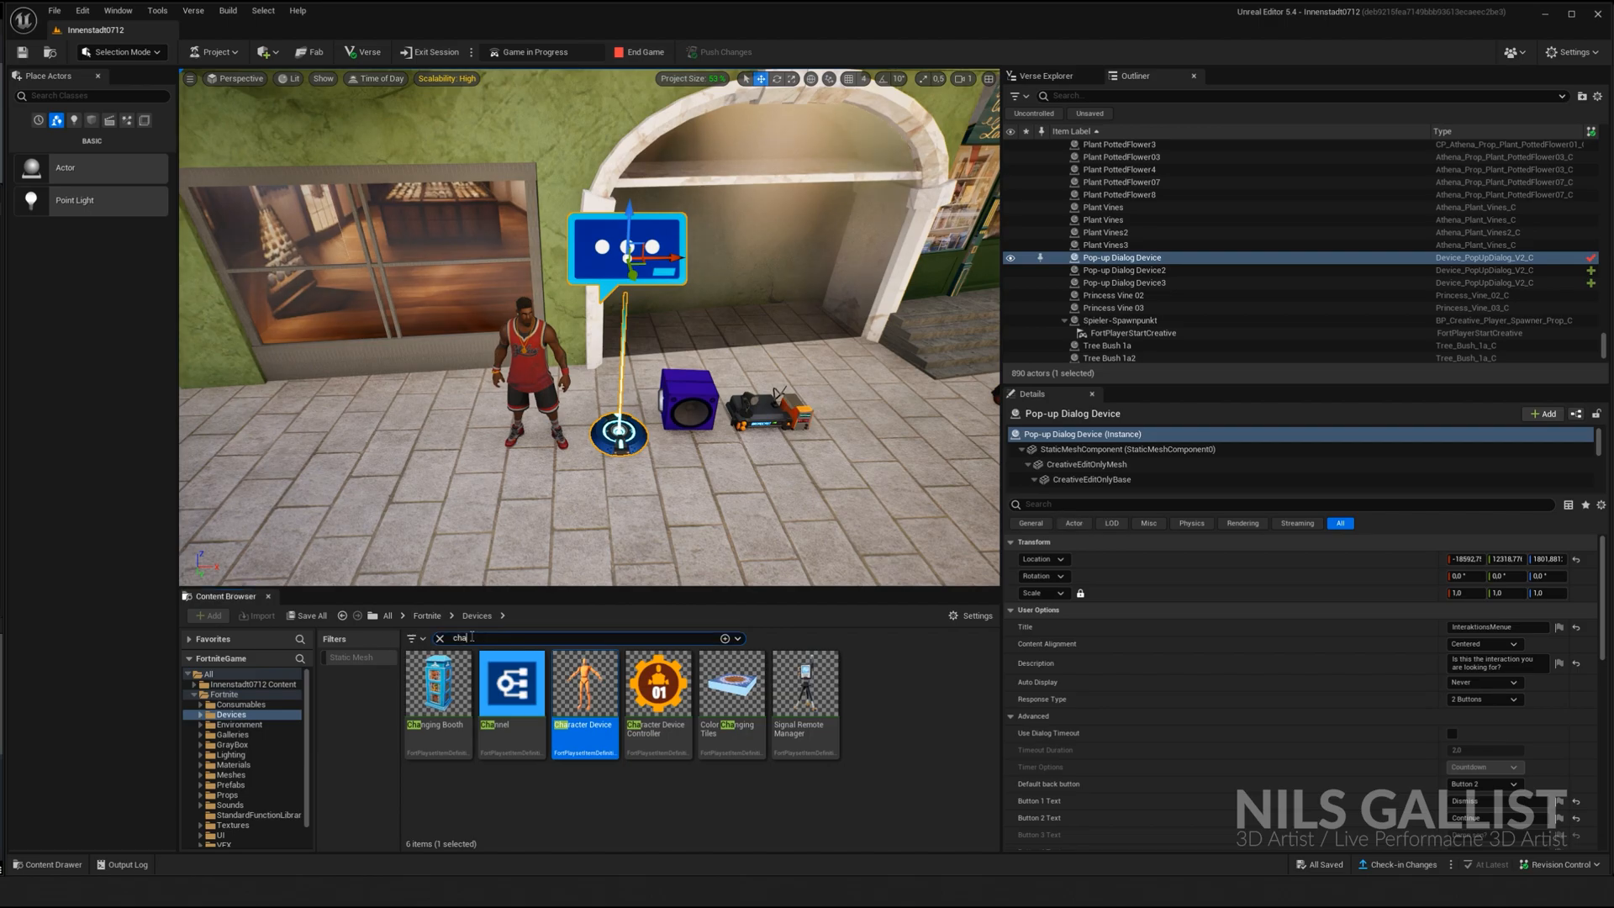
pyautogui.write('pop')
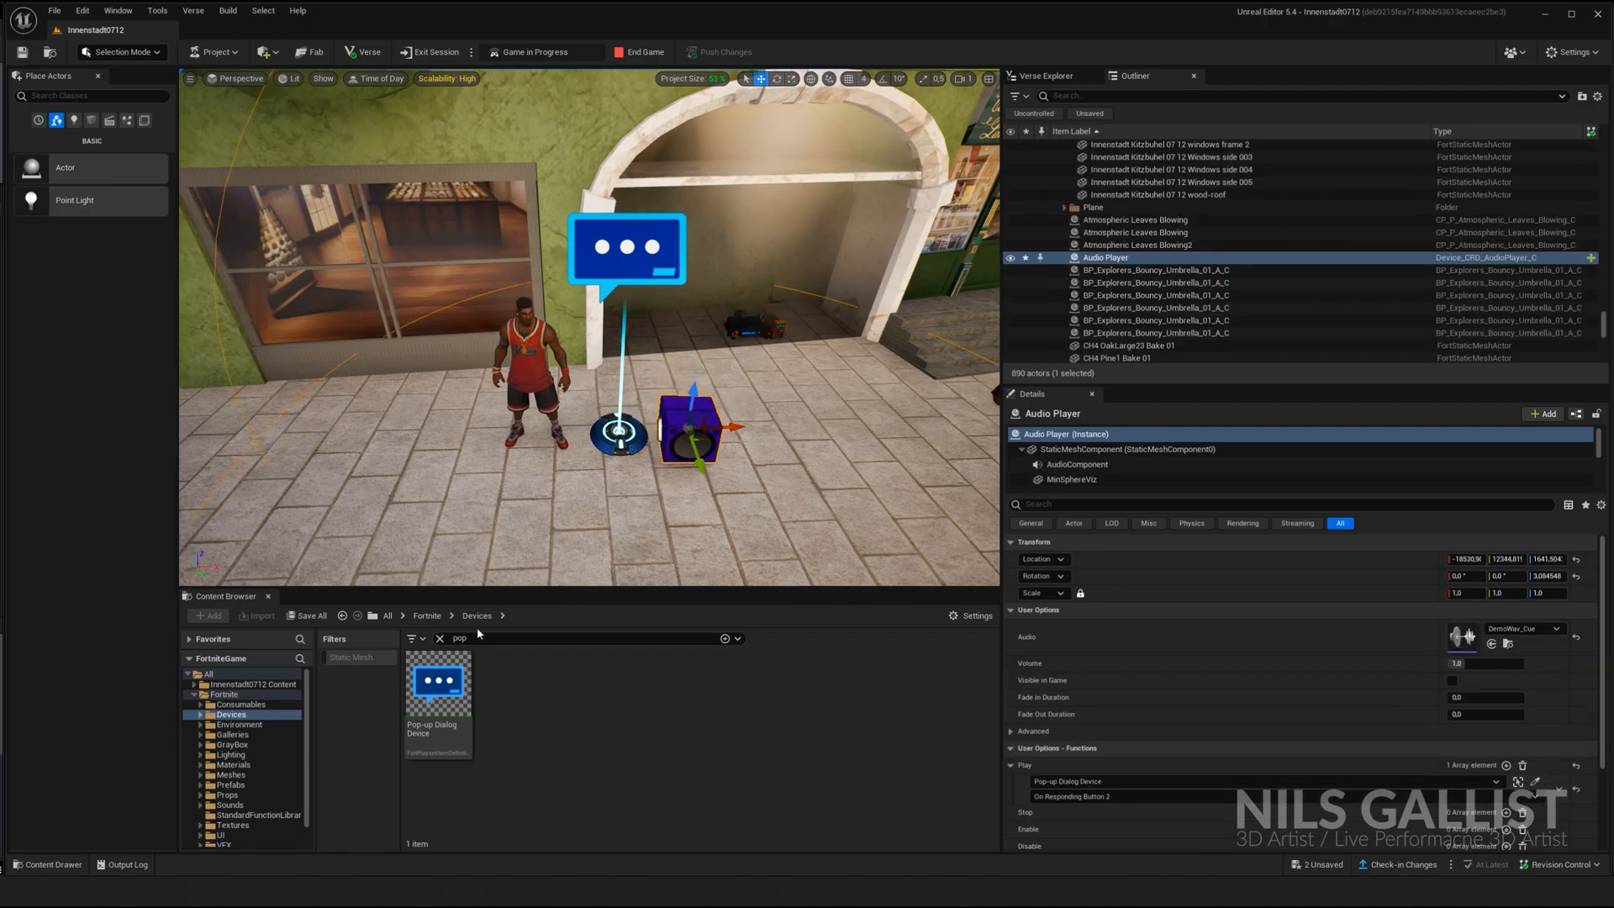
pyautogui.write('audio')
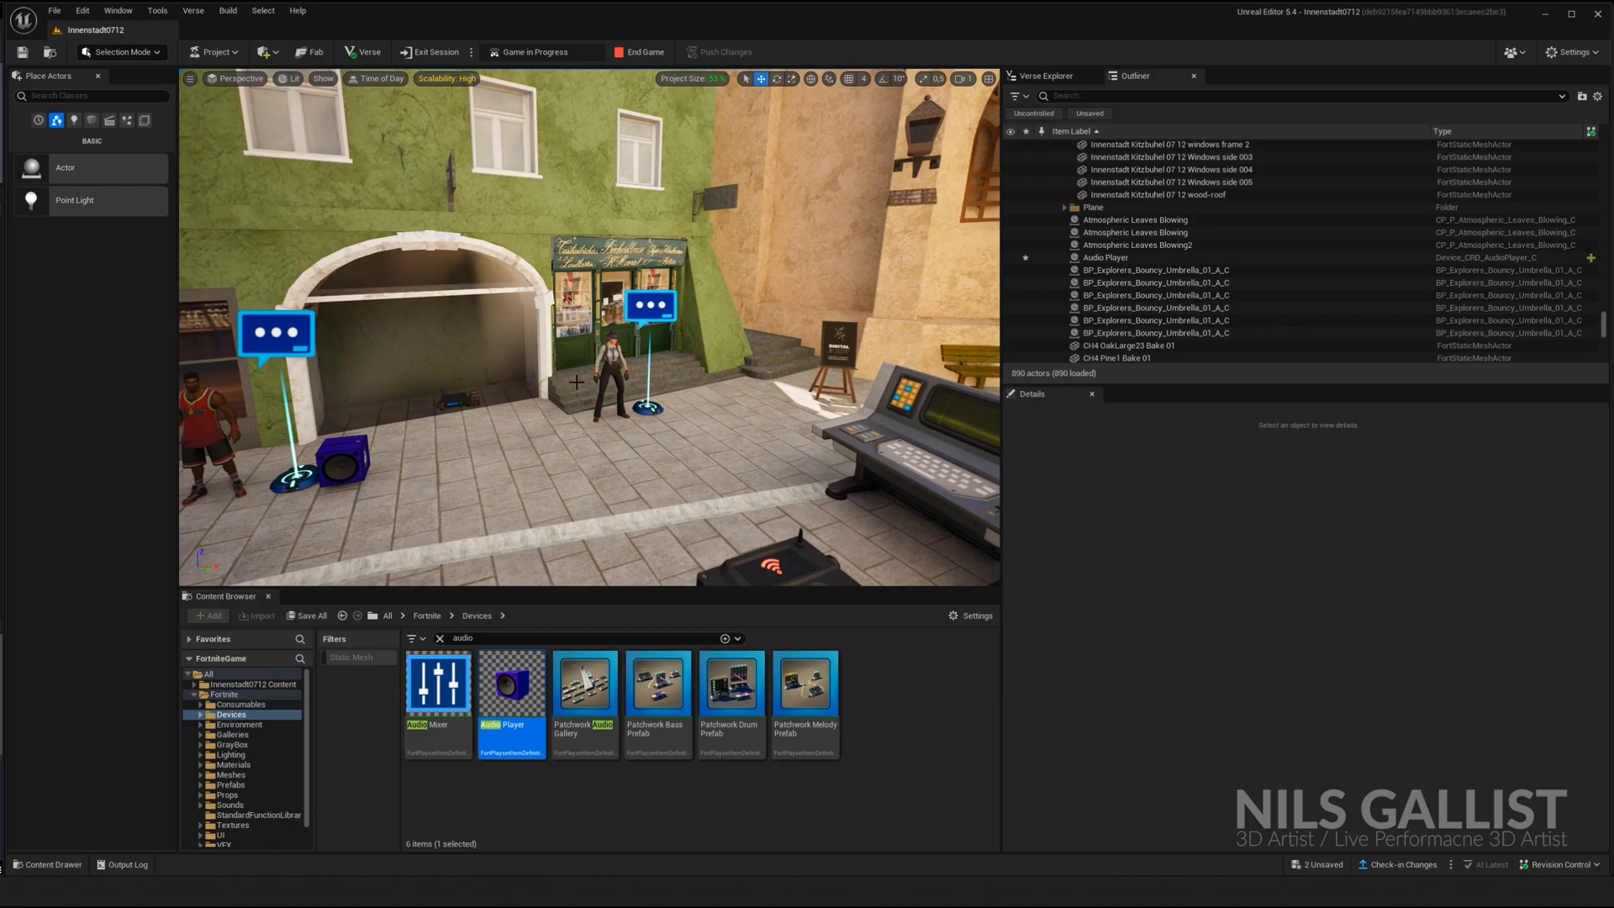
# Select the Character Device and review its Interact Type and 'Hey alles cool?' interaction text
pyautogui.click(1116, 258)
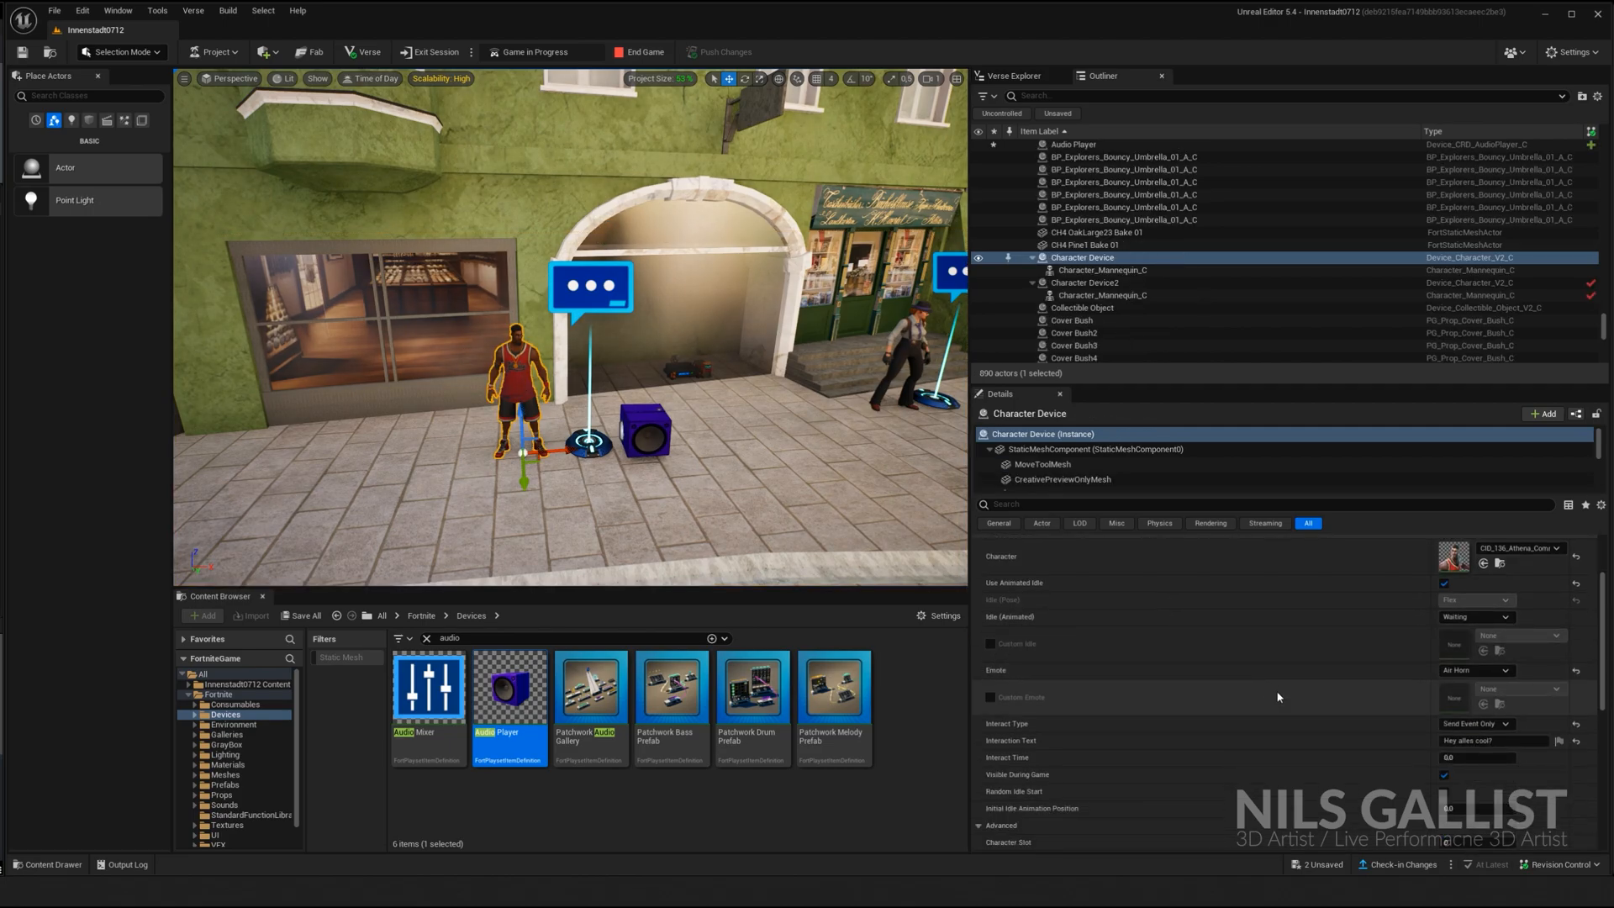
pyautogui.scroll(-3)
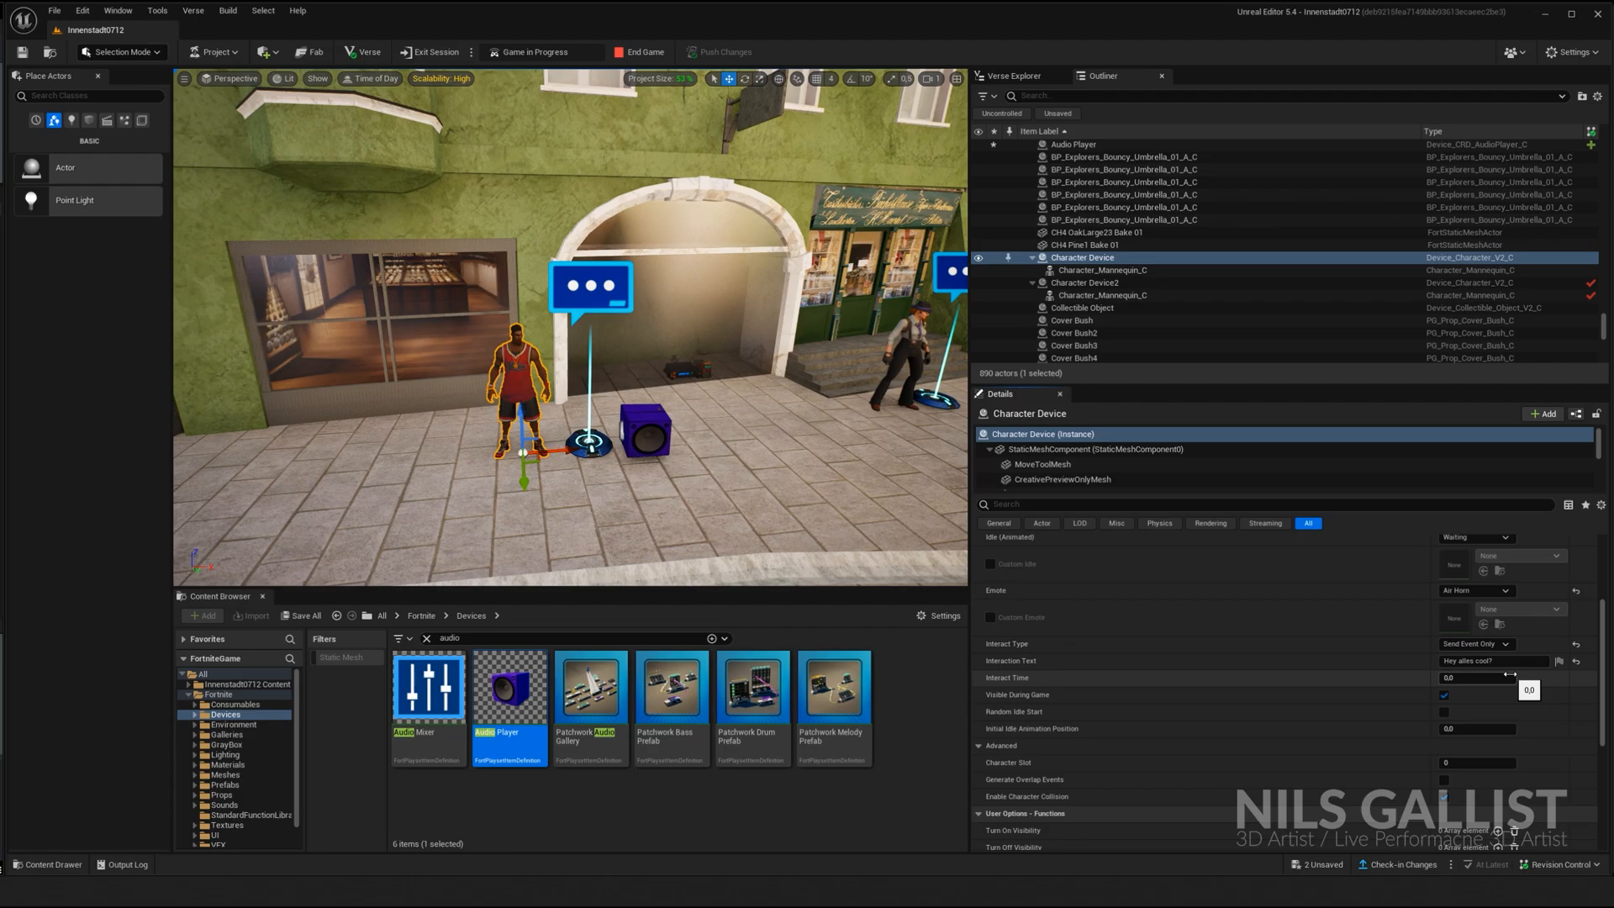
pyautogui.scroll(-3)
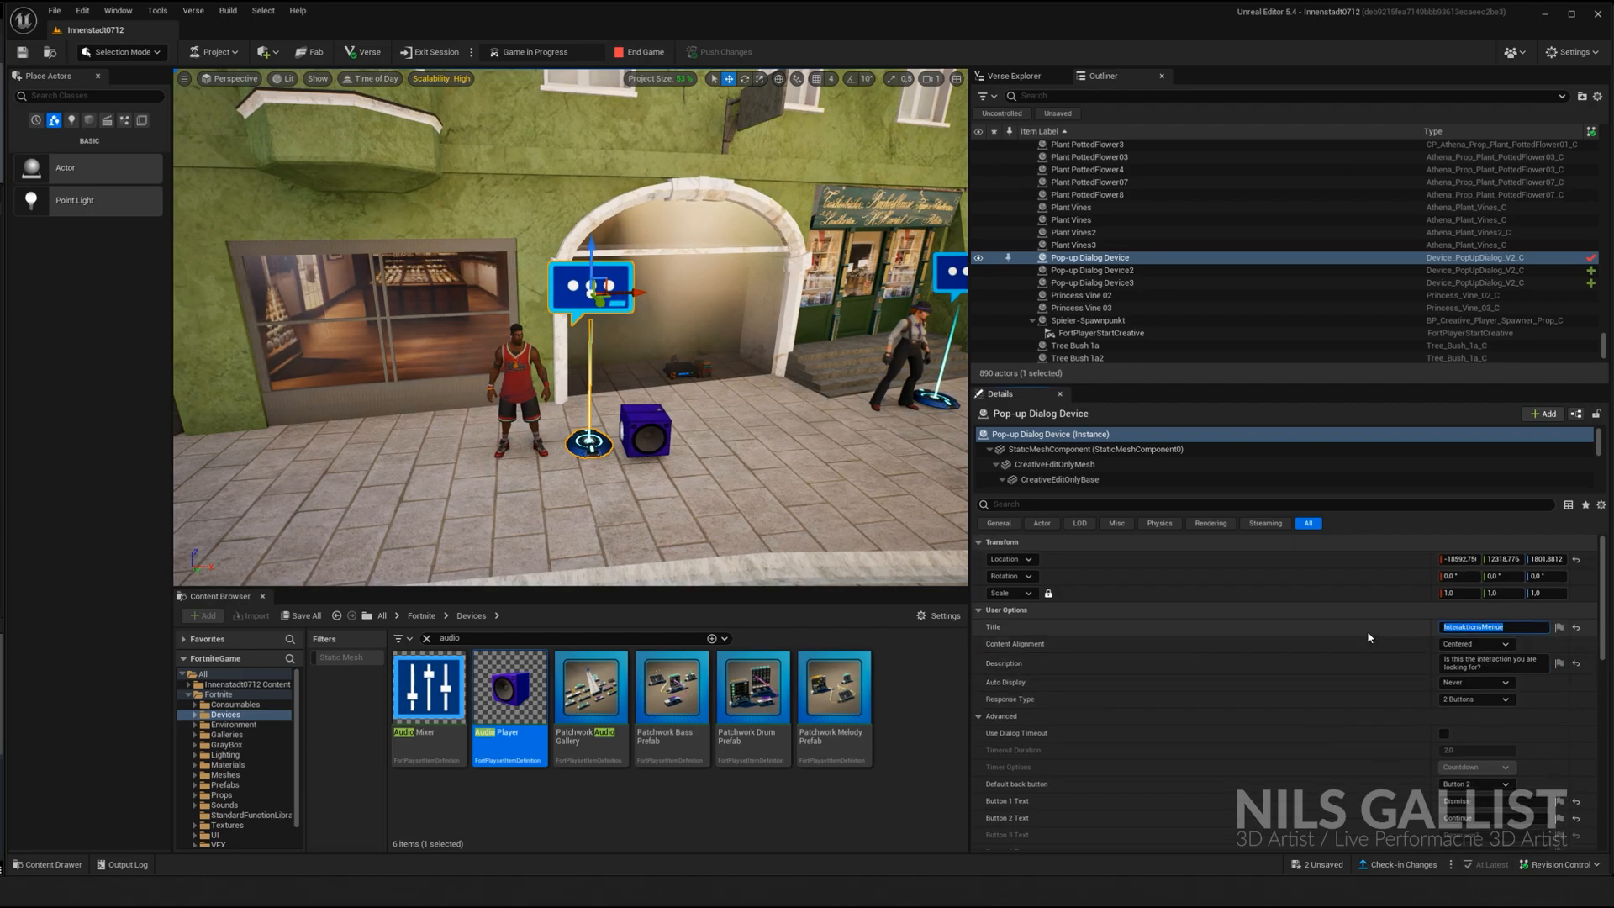
# Title the dialog 'Tutorial Text', set Default back button to None, and add button text Agree
pyautogui.write('Tutop')
pyautogui.click(1494, 663)
pyautogui.write('This text will show up, whenever I interact')
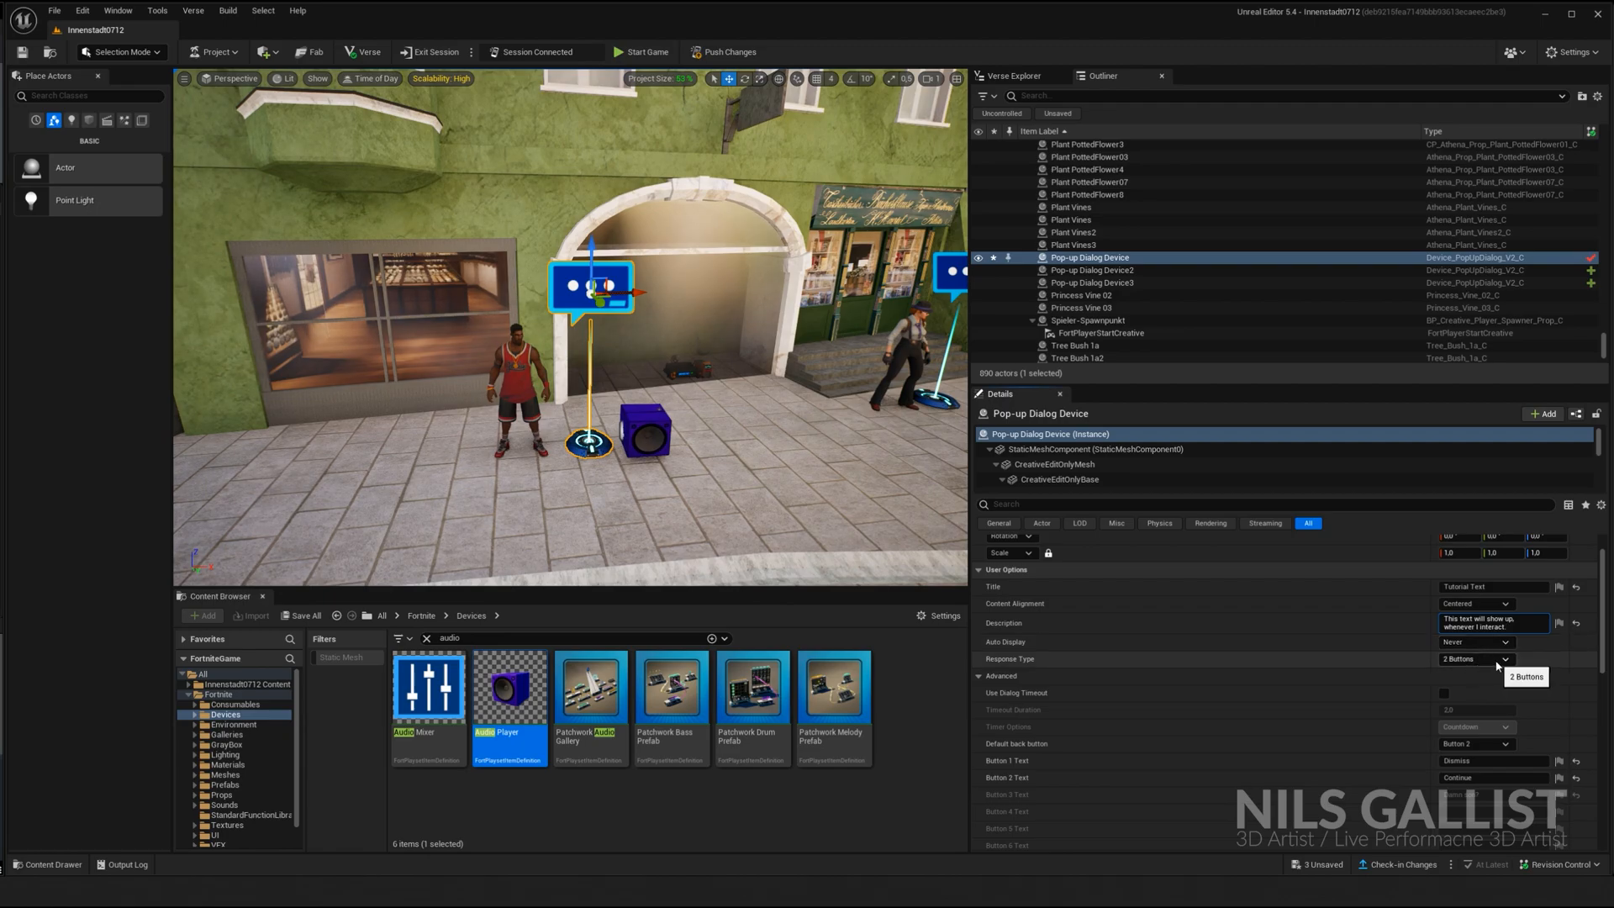
pyautogui.click(1475, 659)
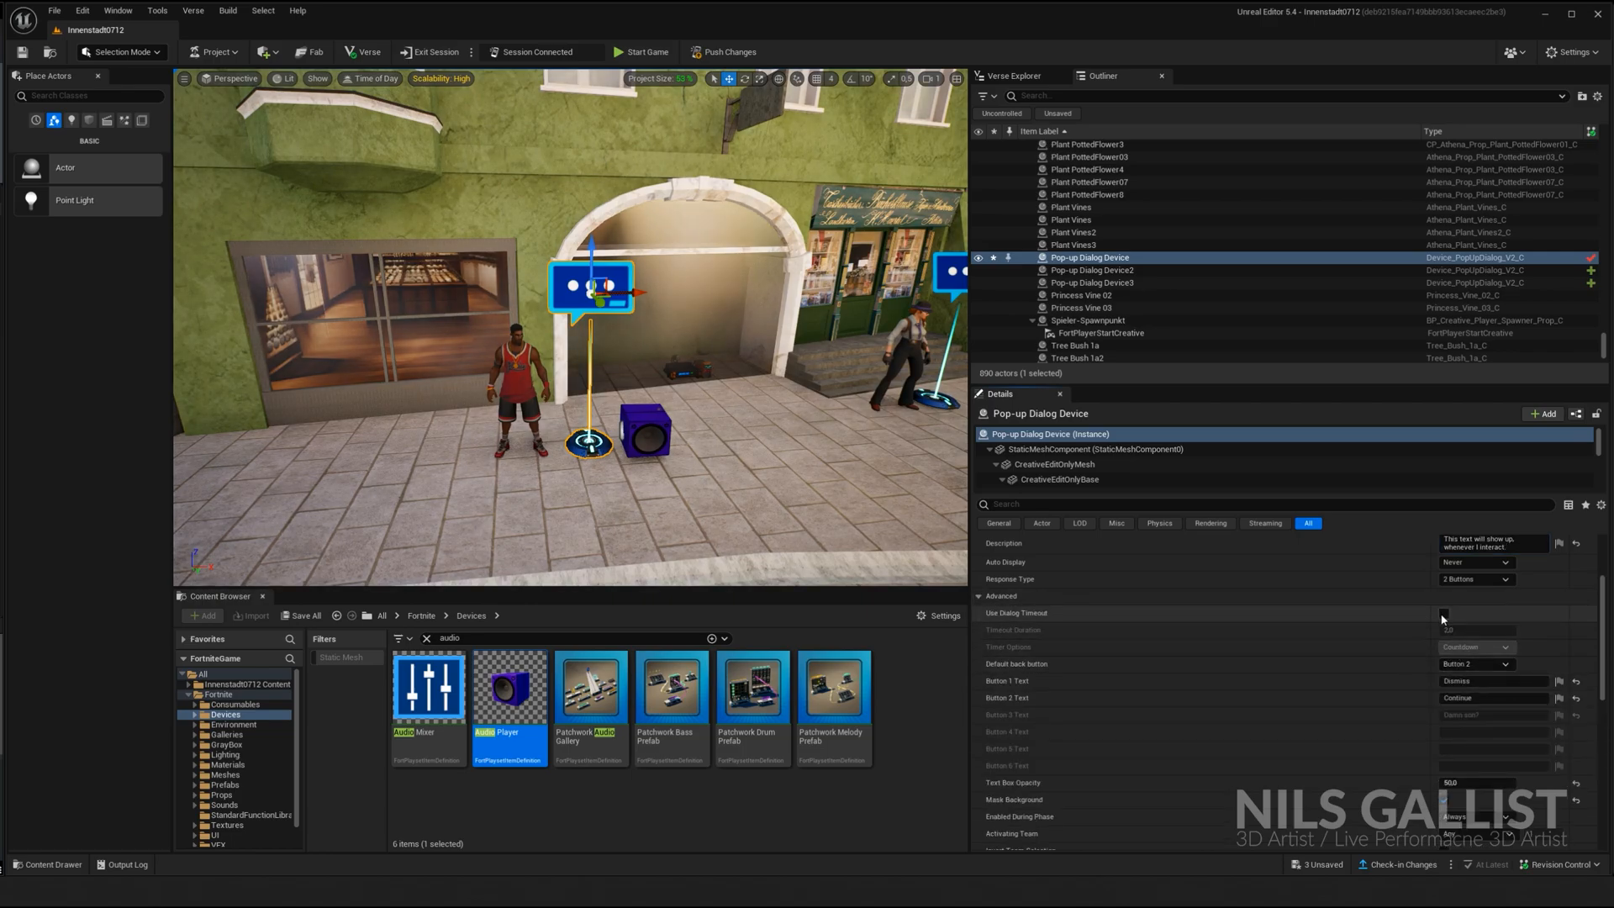
pyautogui.click(1443, 613)
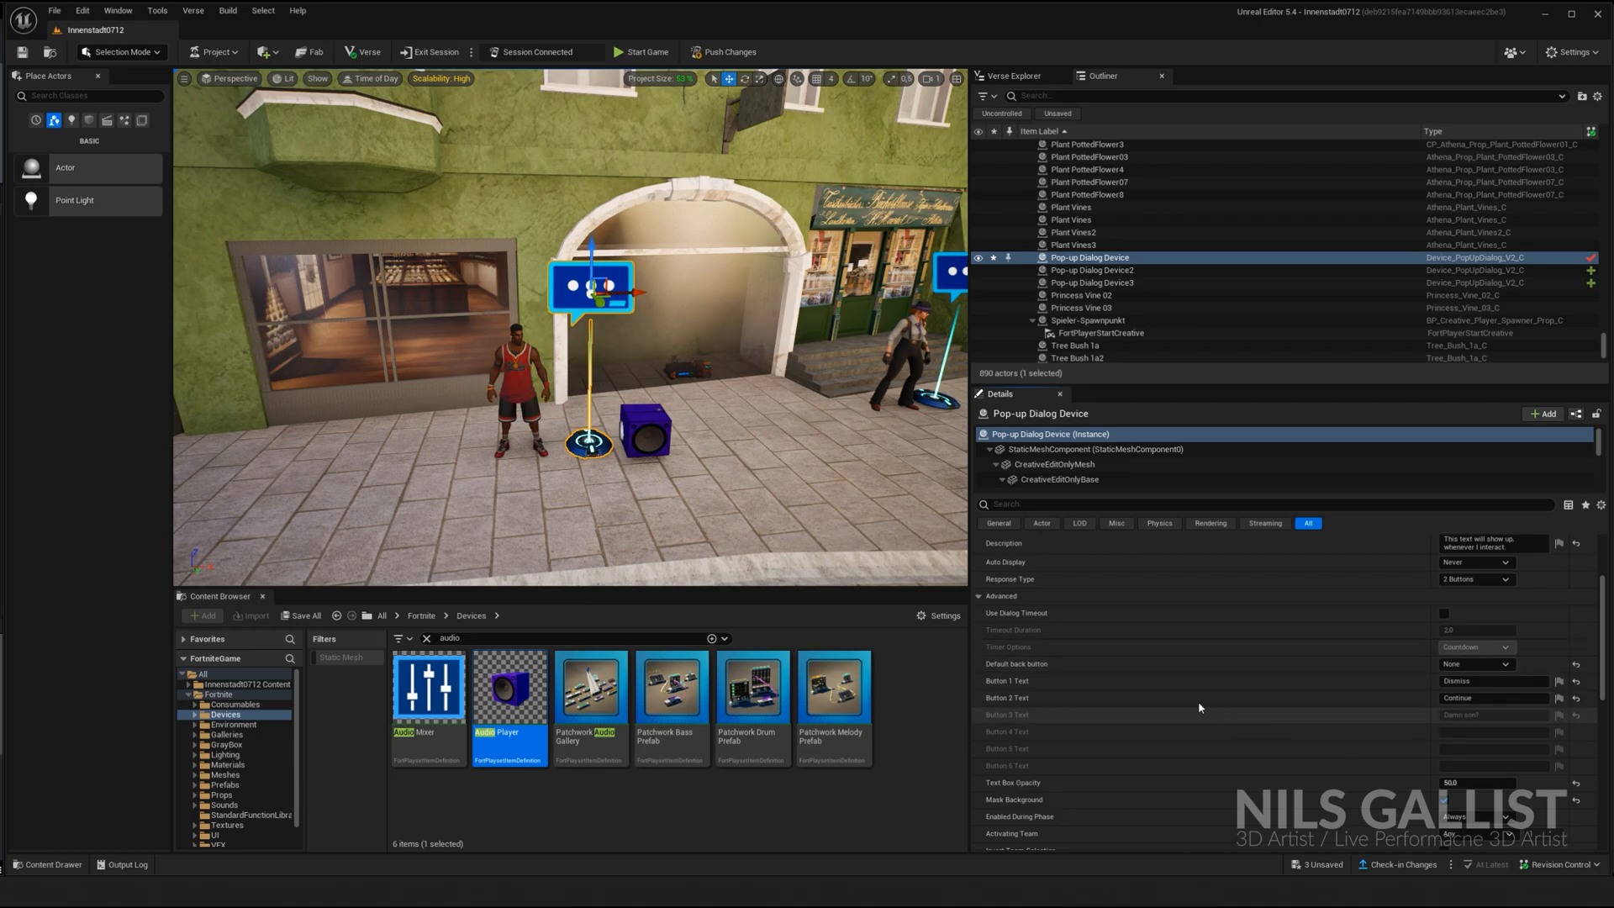
pyautogui.moveTo(1482, 681)
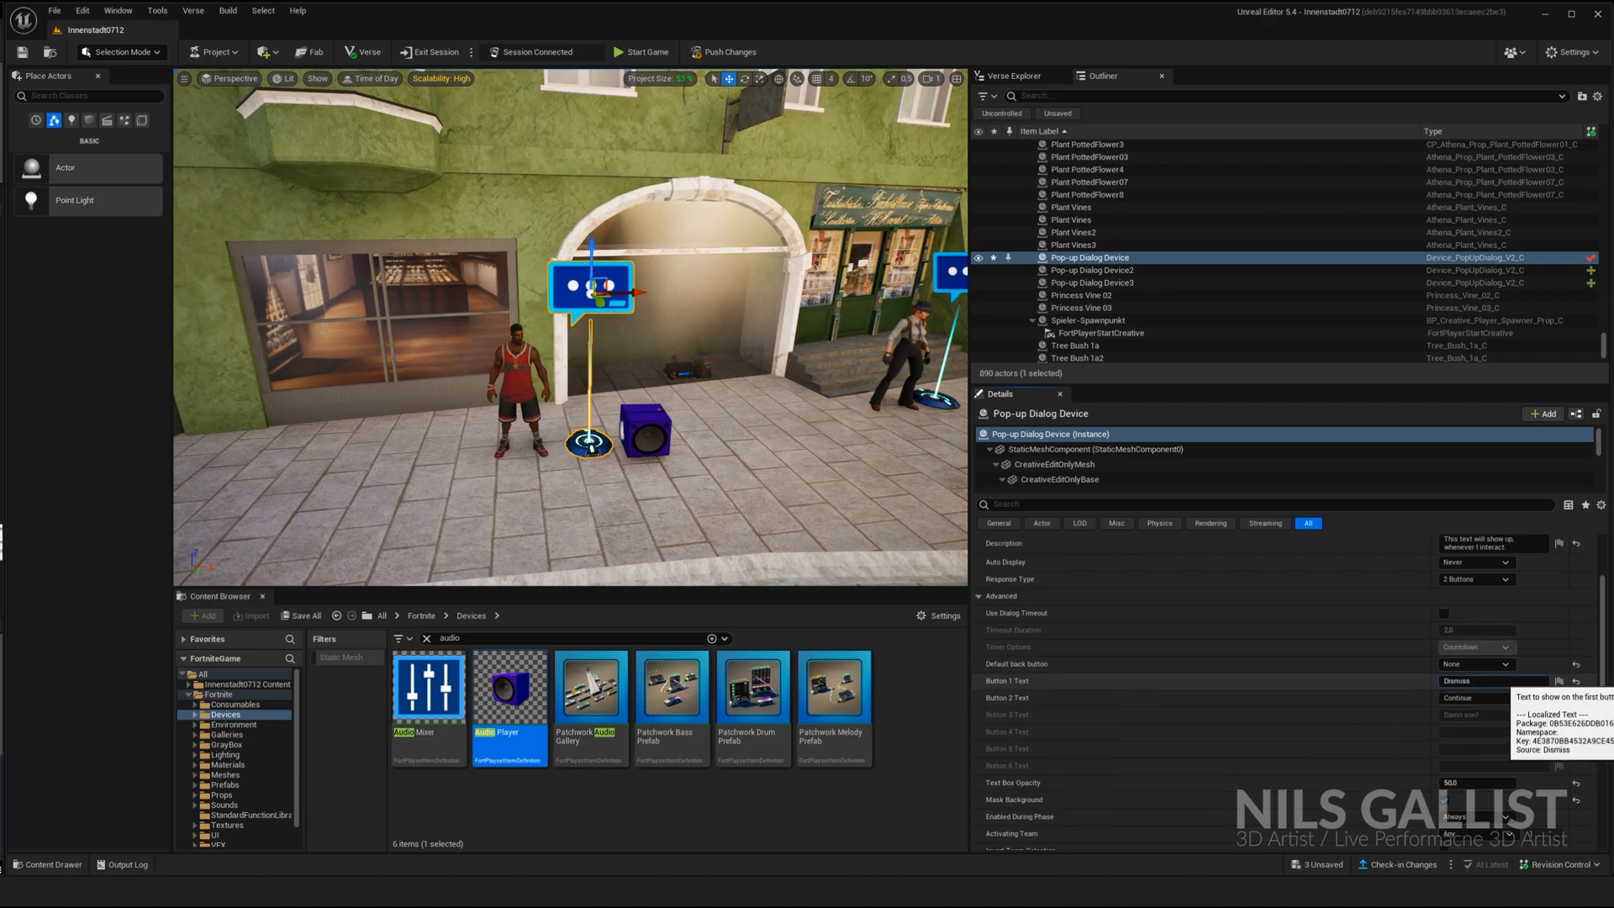
pyautogui.write('Agree')
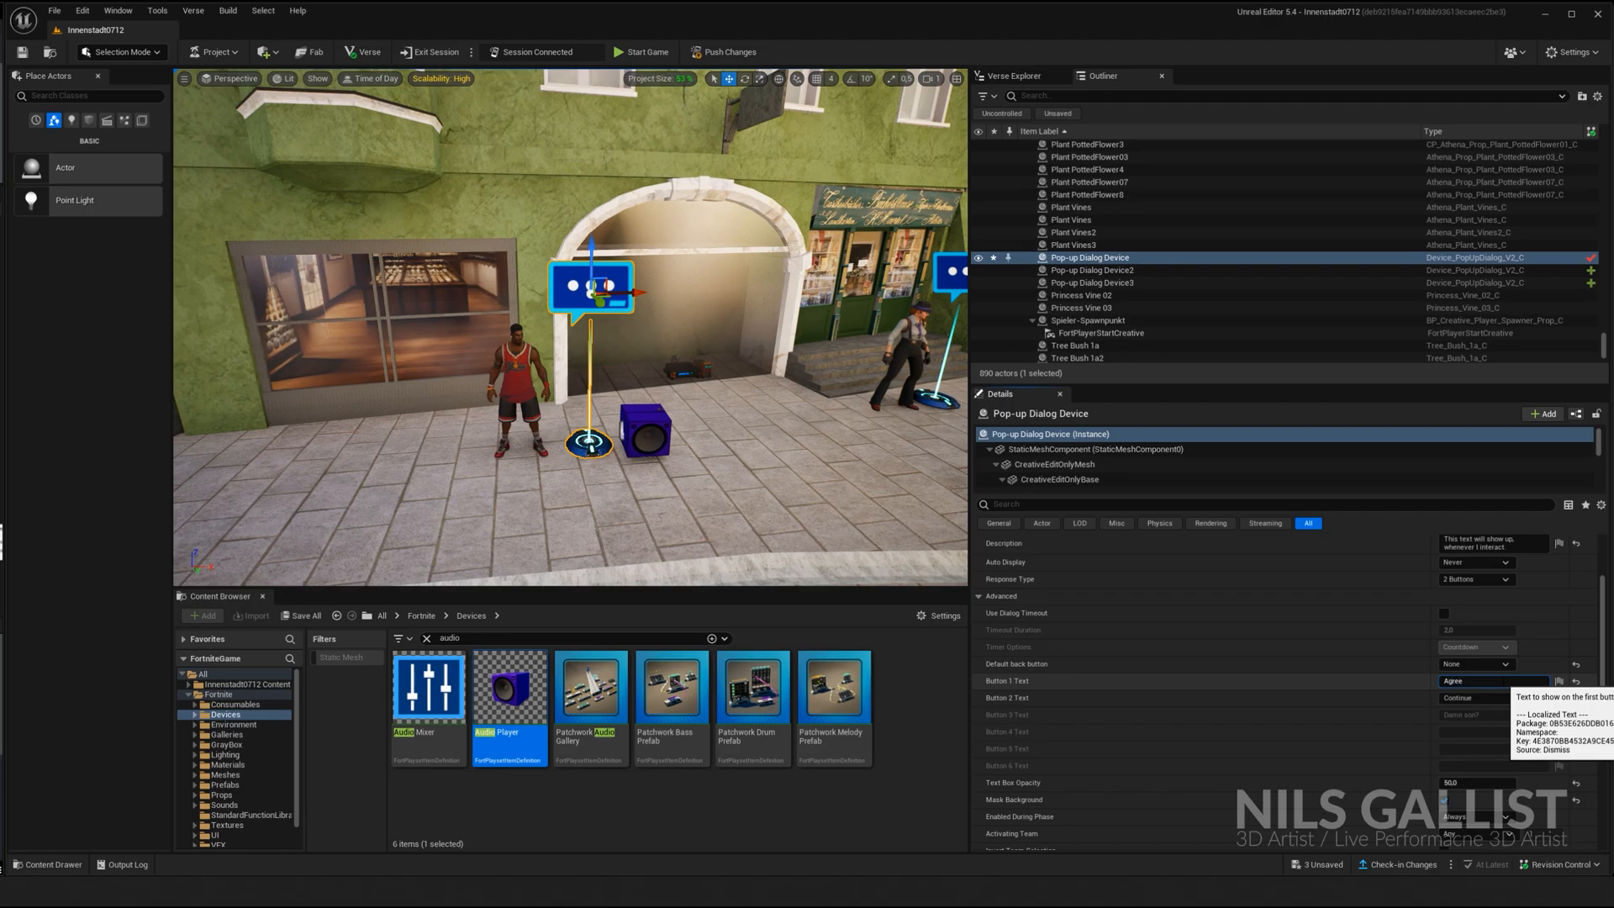
pyautogui.scroll(-3)
pyautogui.write('Disagree')
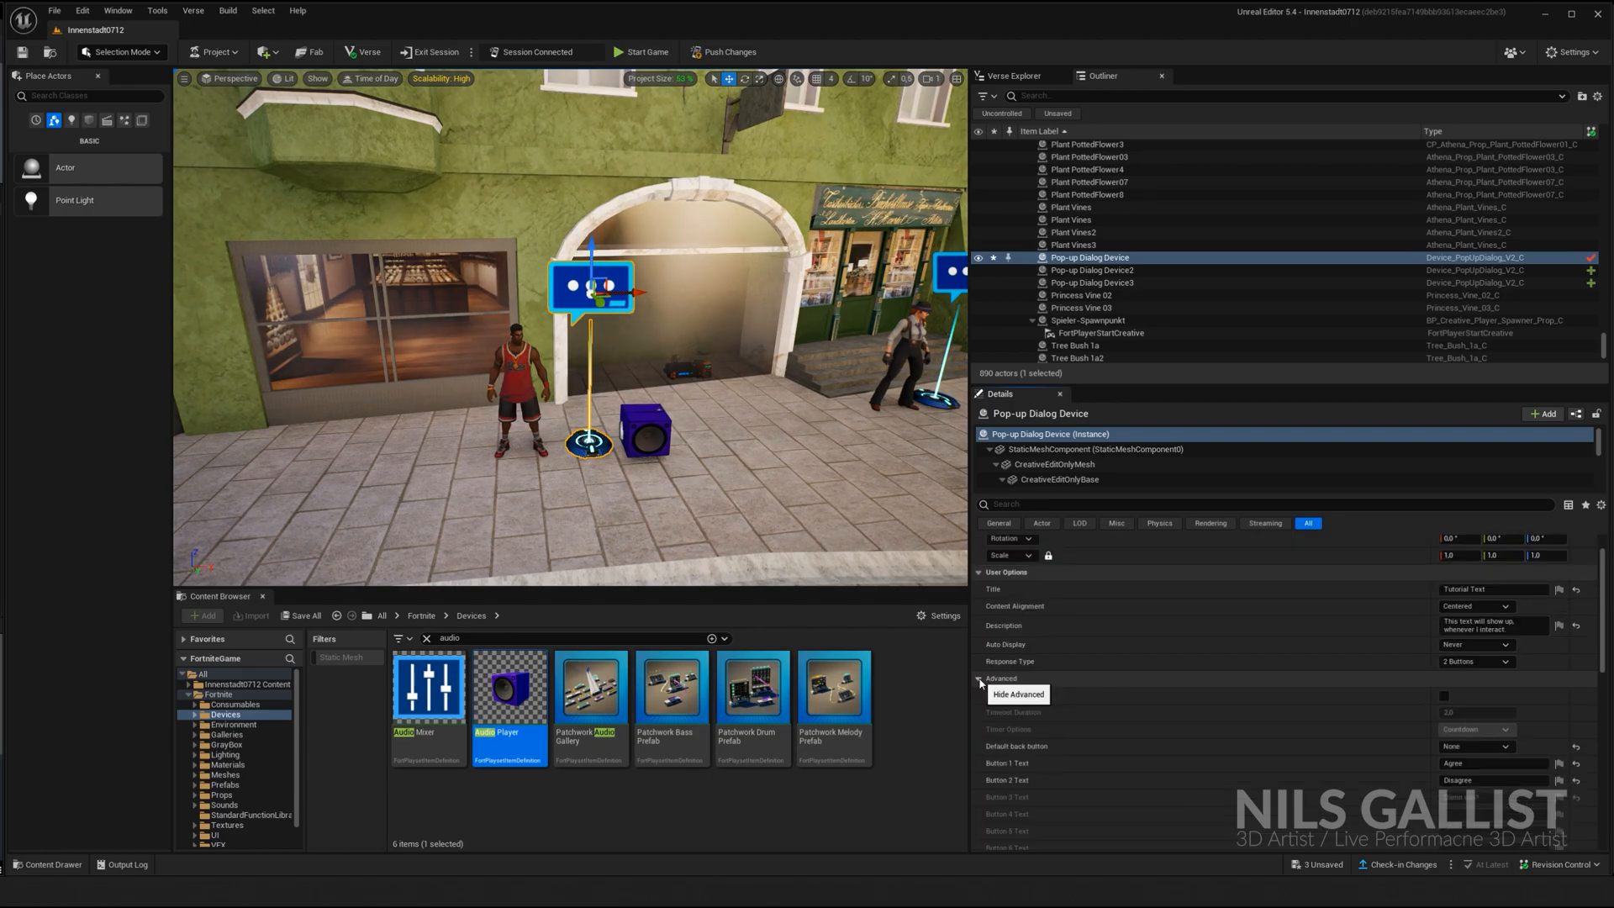
# Bind the dialog's Show to Character Device On Interacted With, then reposition Audio Player2
pyautogui.click(978, 678)
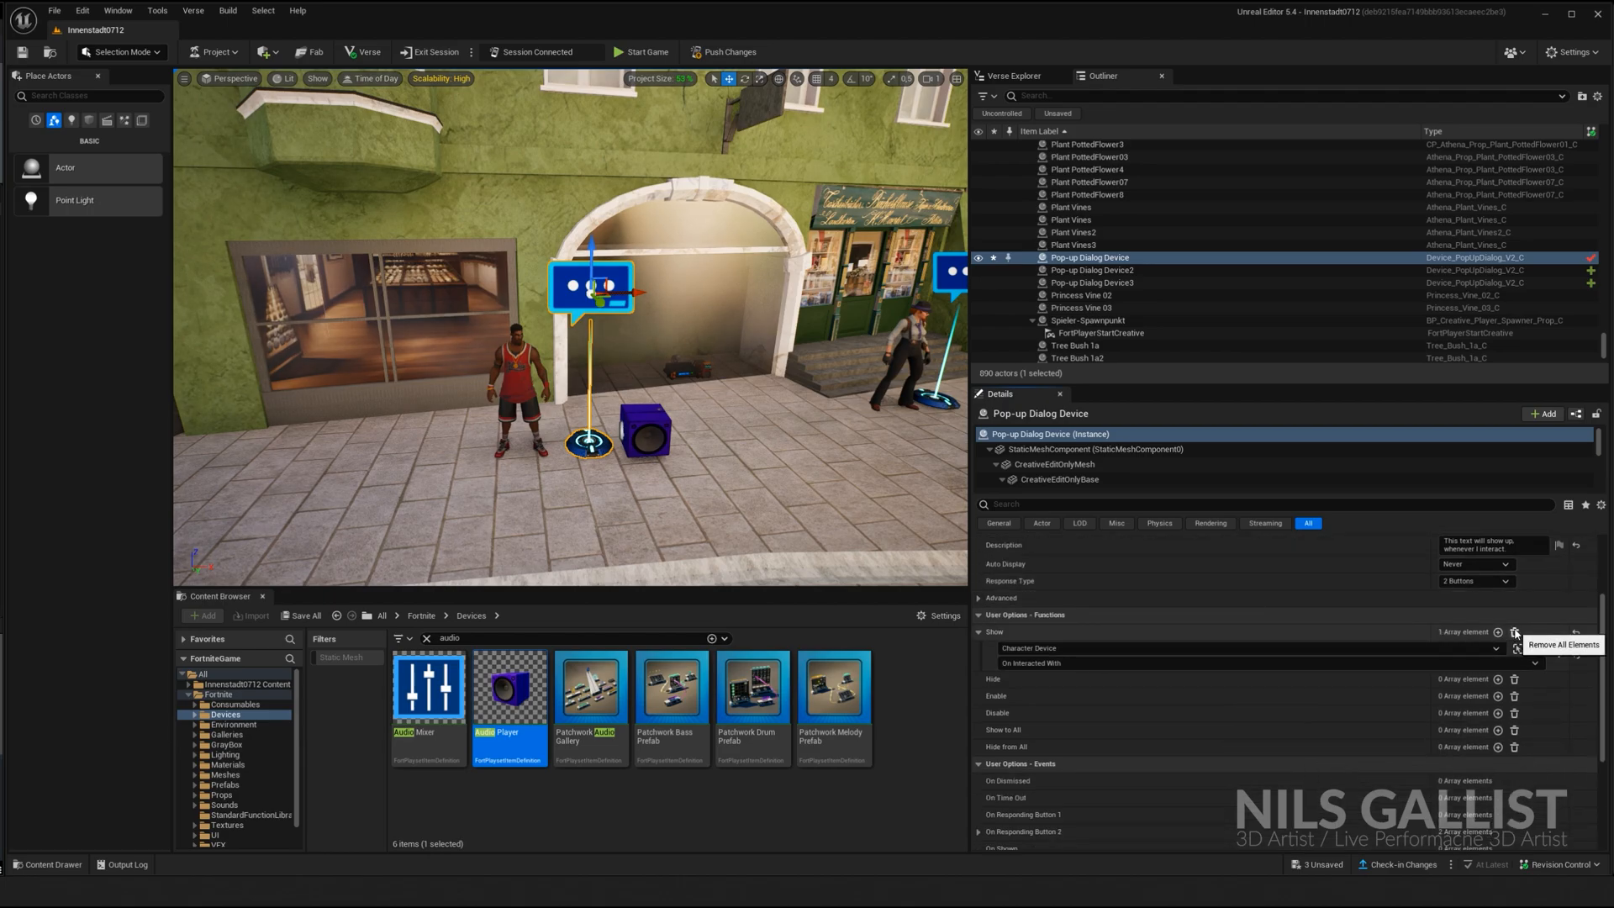
pyautogui.click(1519, 632)
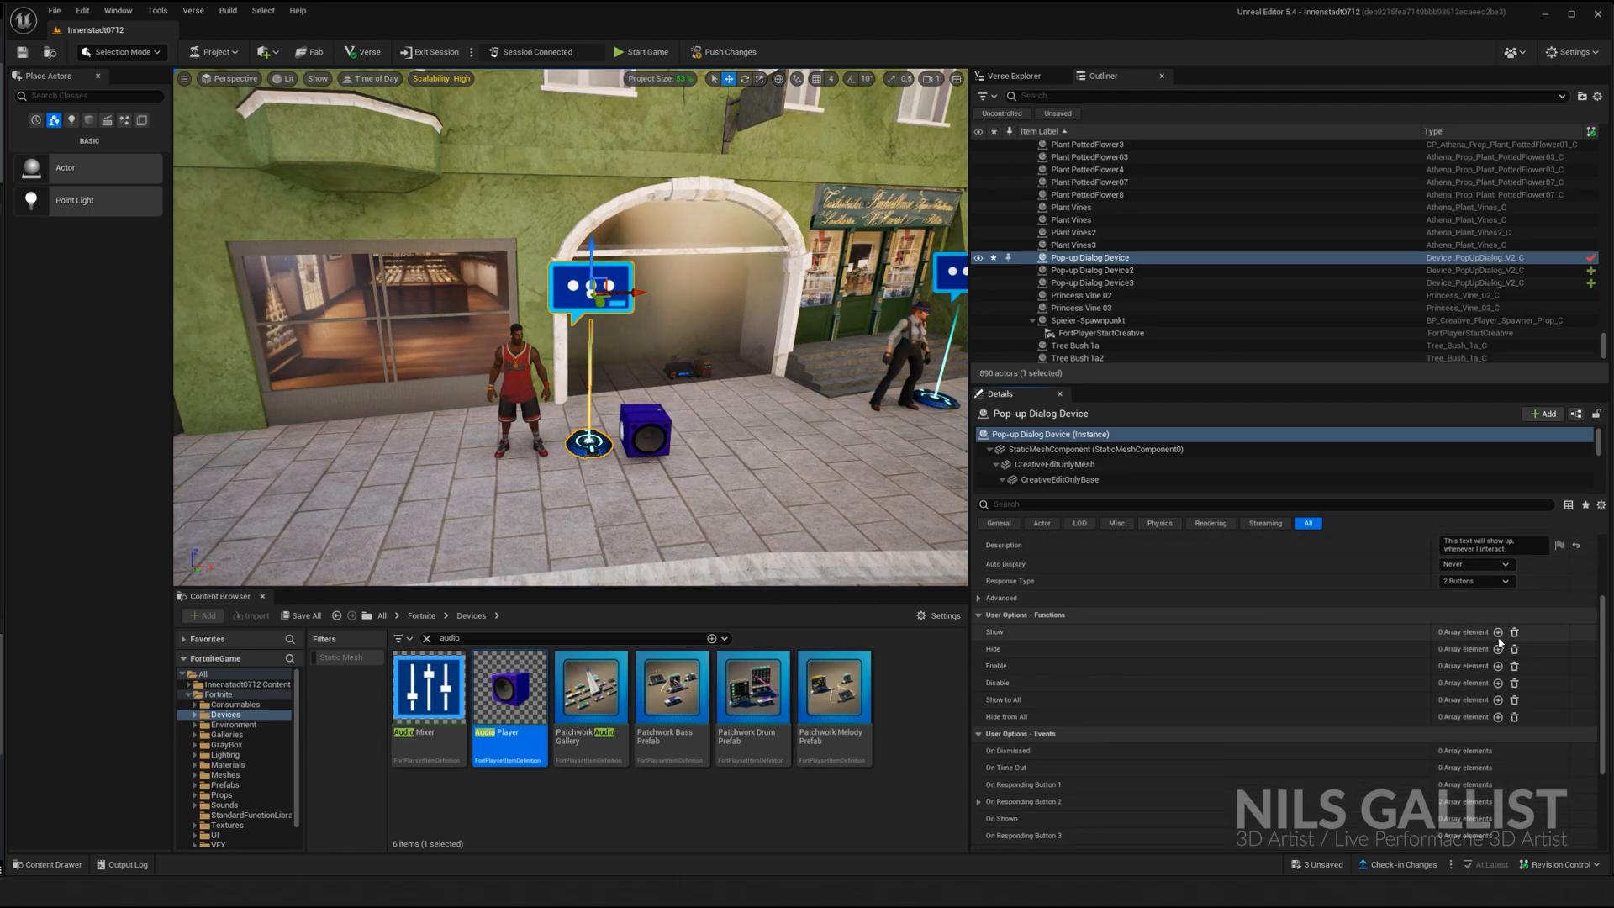
pyautogui.click(1497, 653)
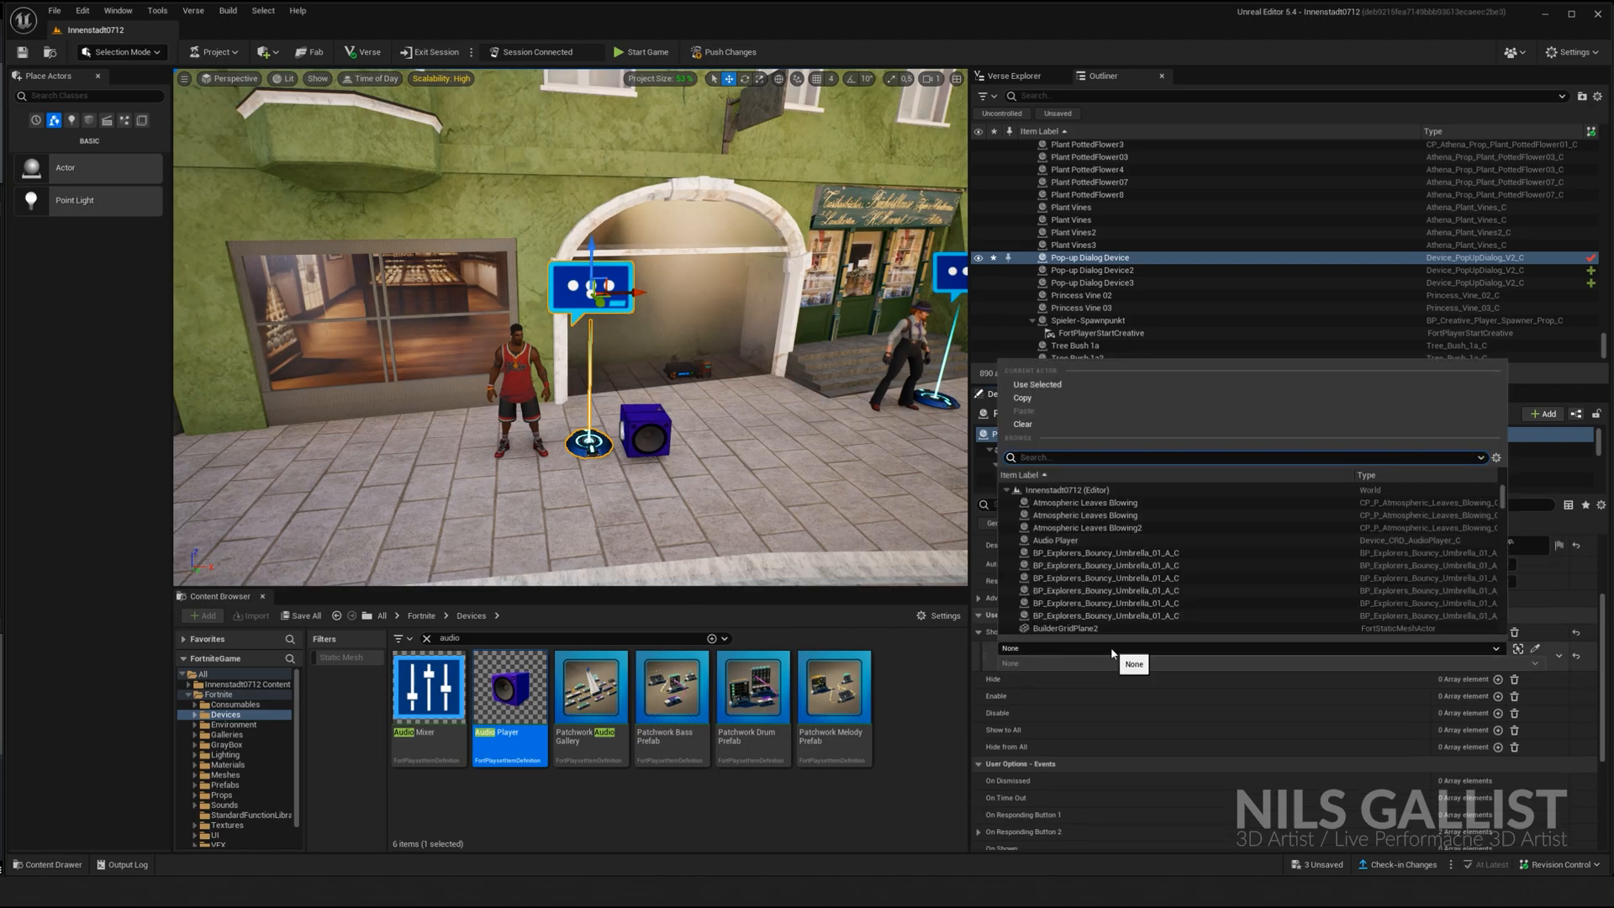
pyautogui.write('charact')
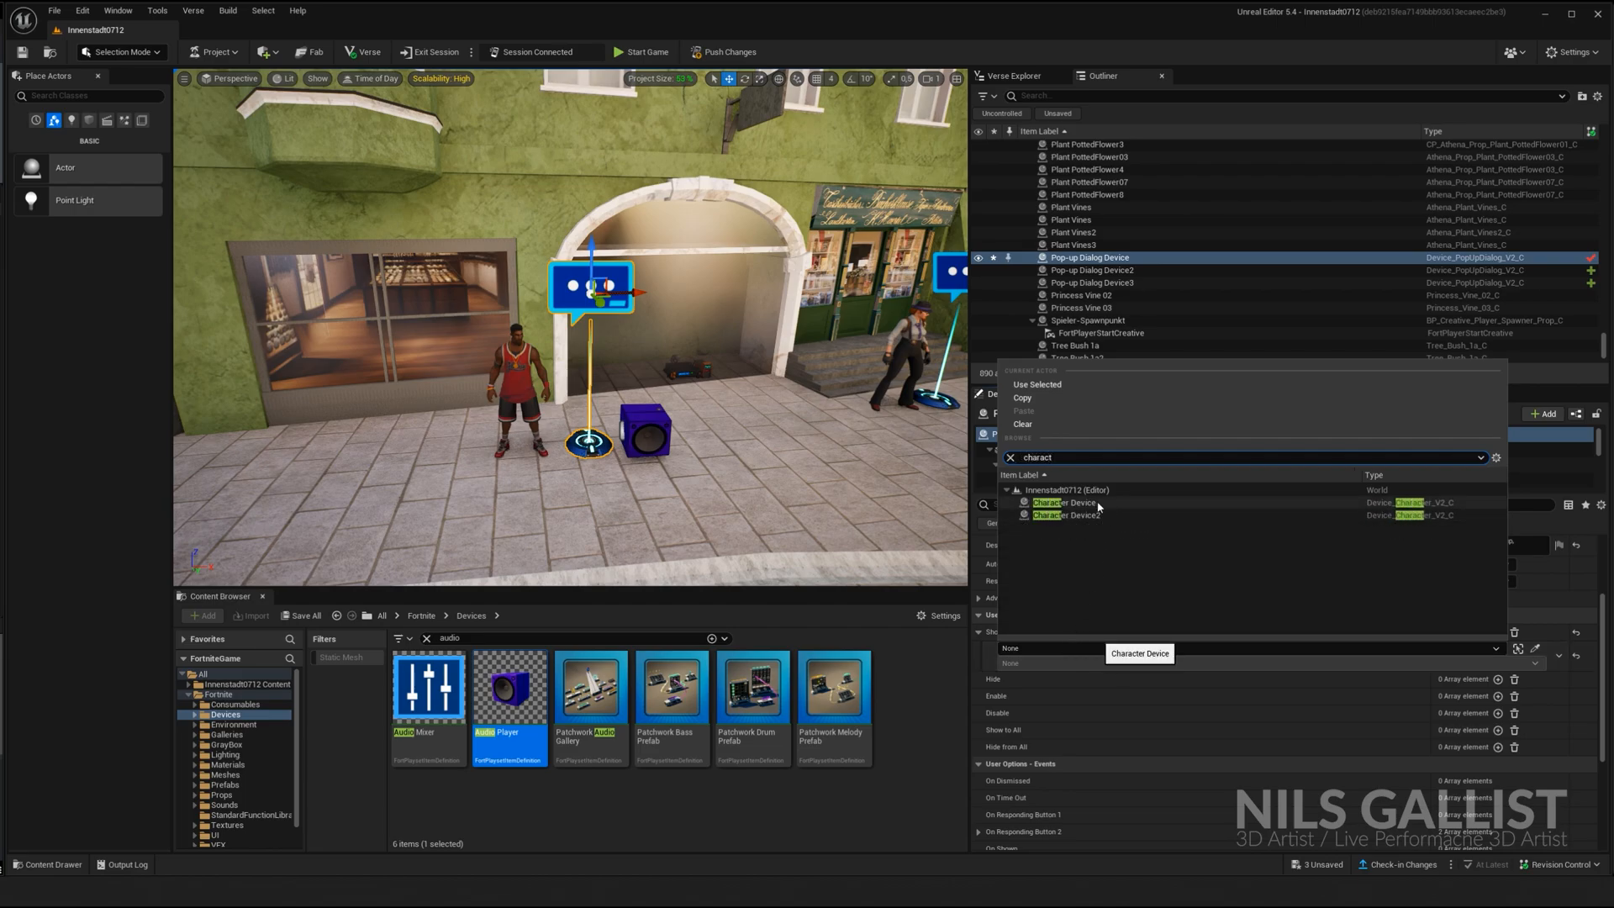
pyautogui.click(1063, 502)
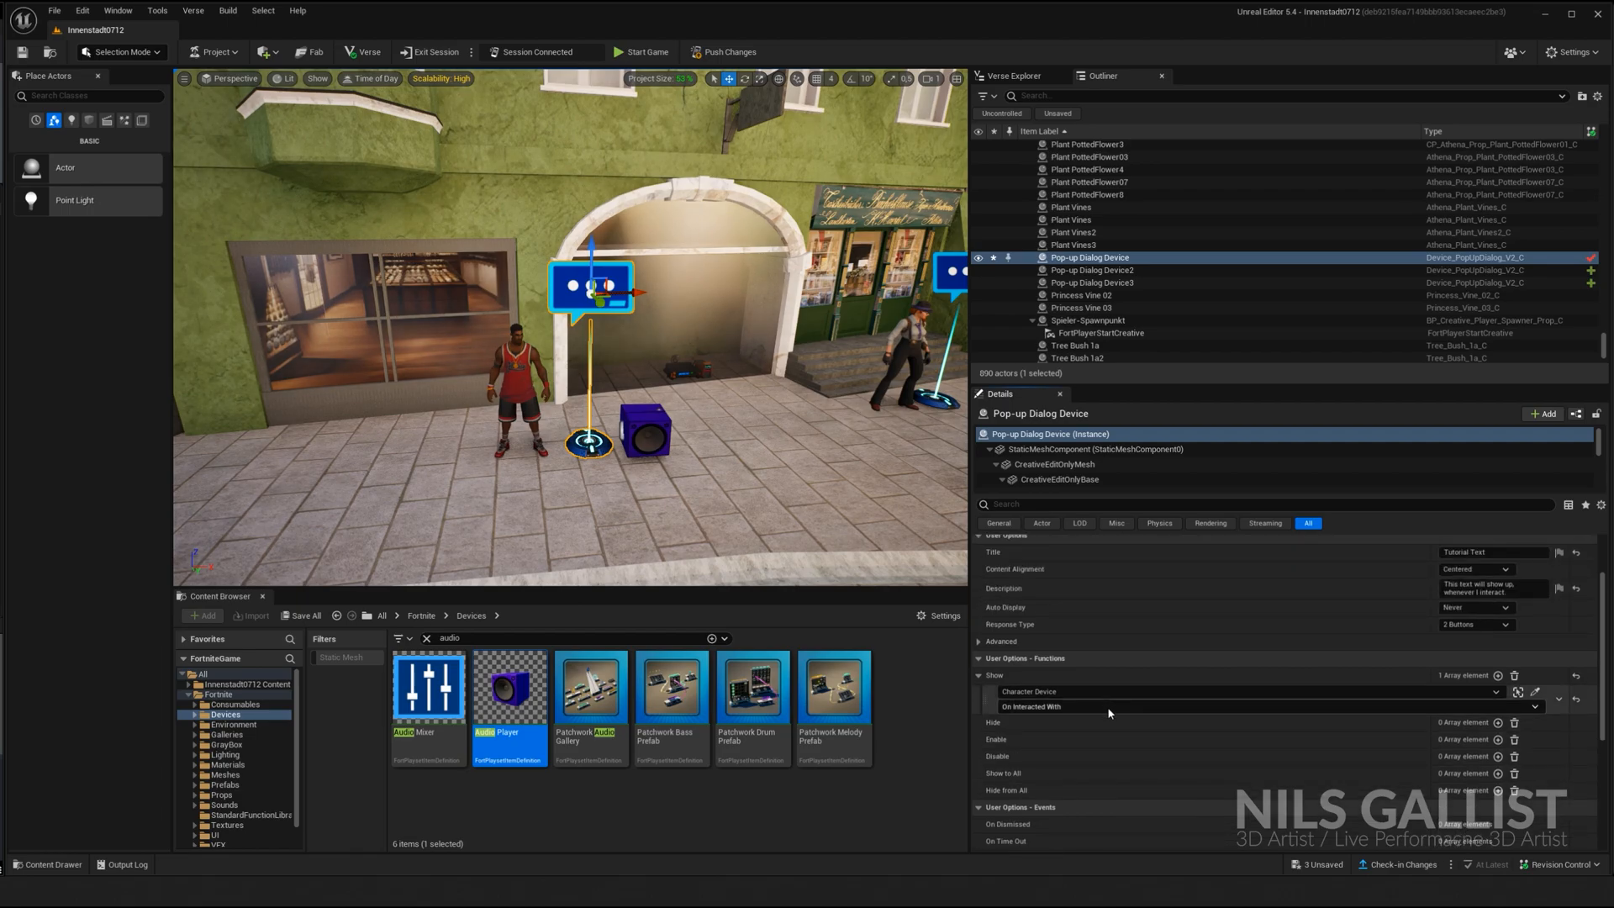
pyautogui.scroll(-3)
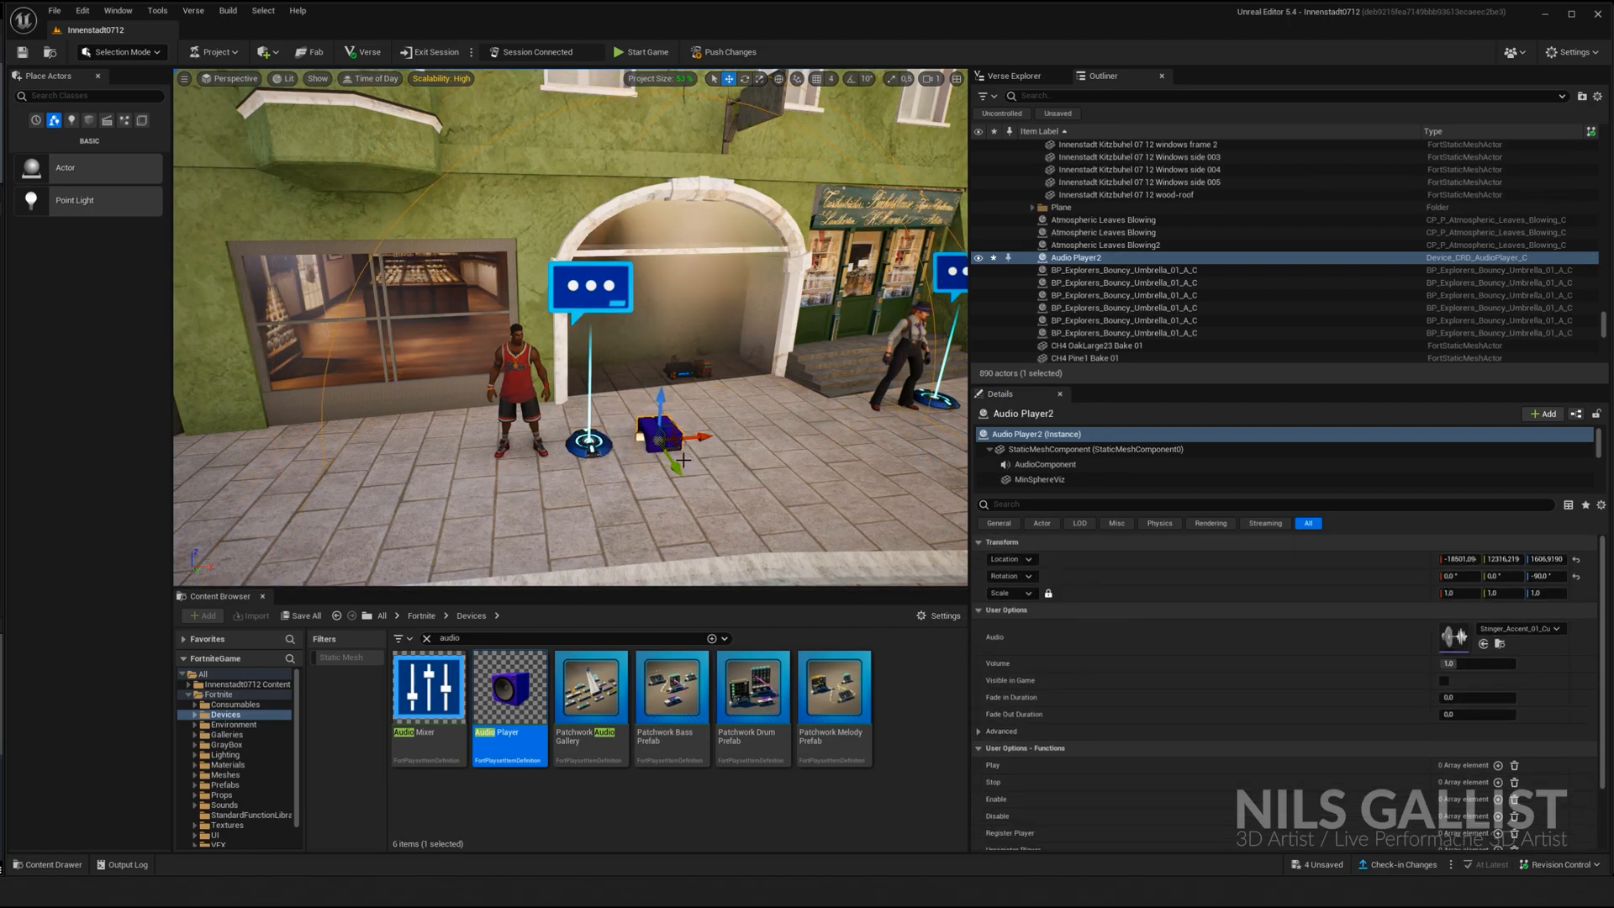
pyautogui.moveTo(659, 432); pyautogui.dragTo(659, 478)
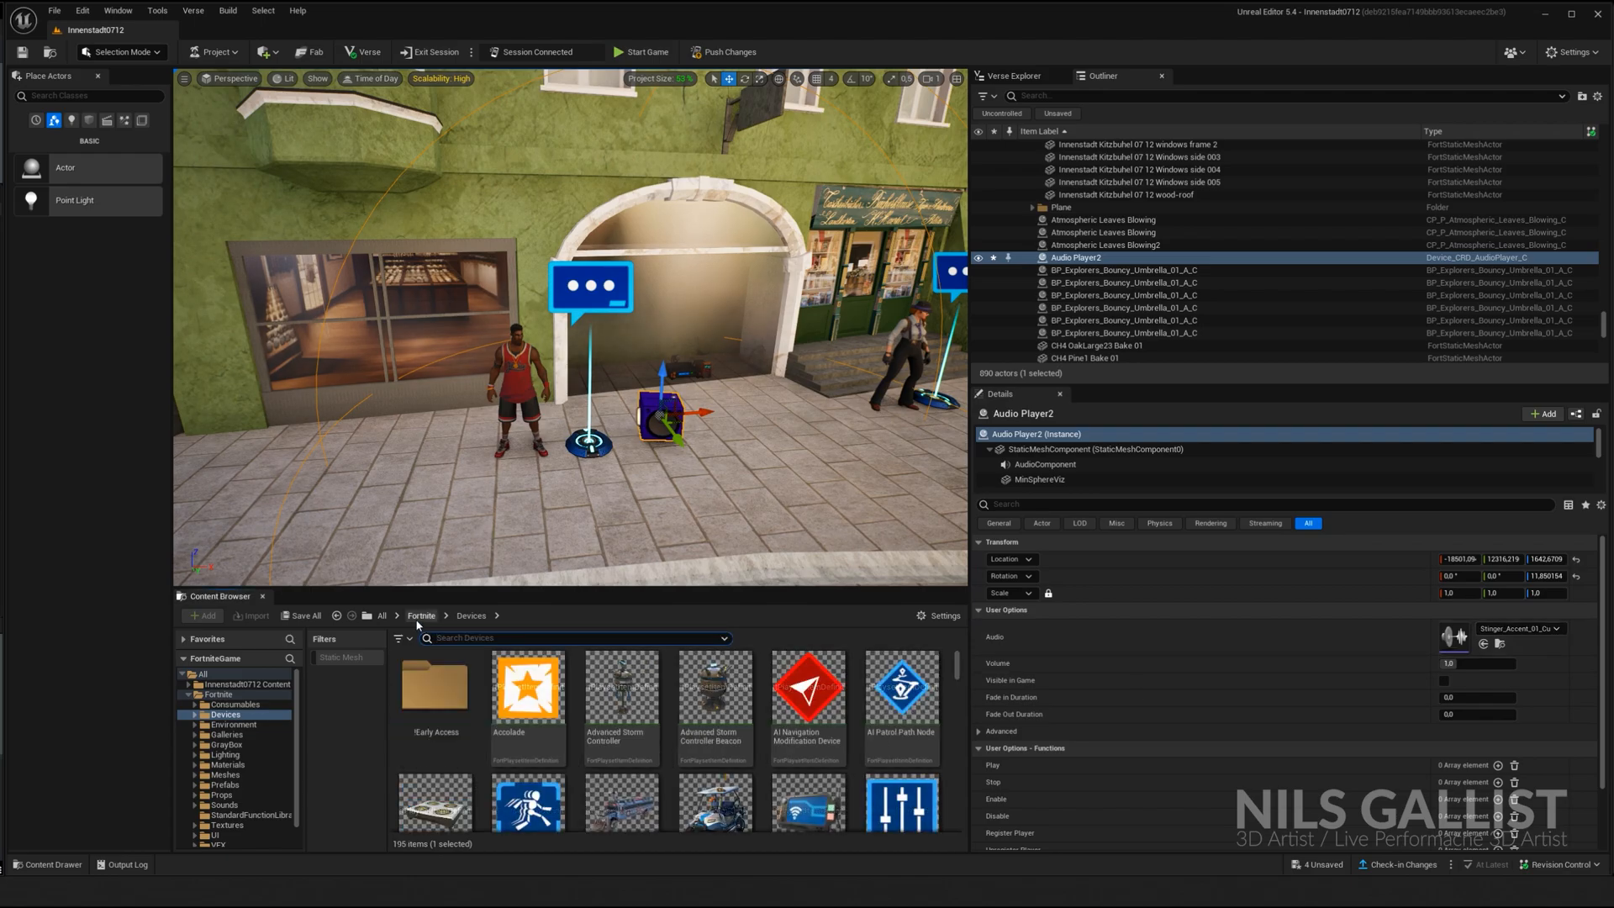
# Open the Innenstadt80712 Content folder, preview DemoWav, and bring up its actions menu
pyautogui.click(244, 684)
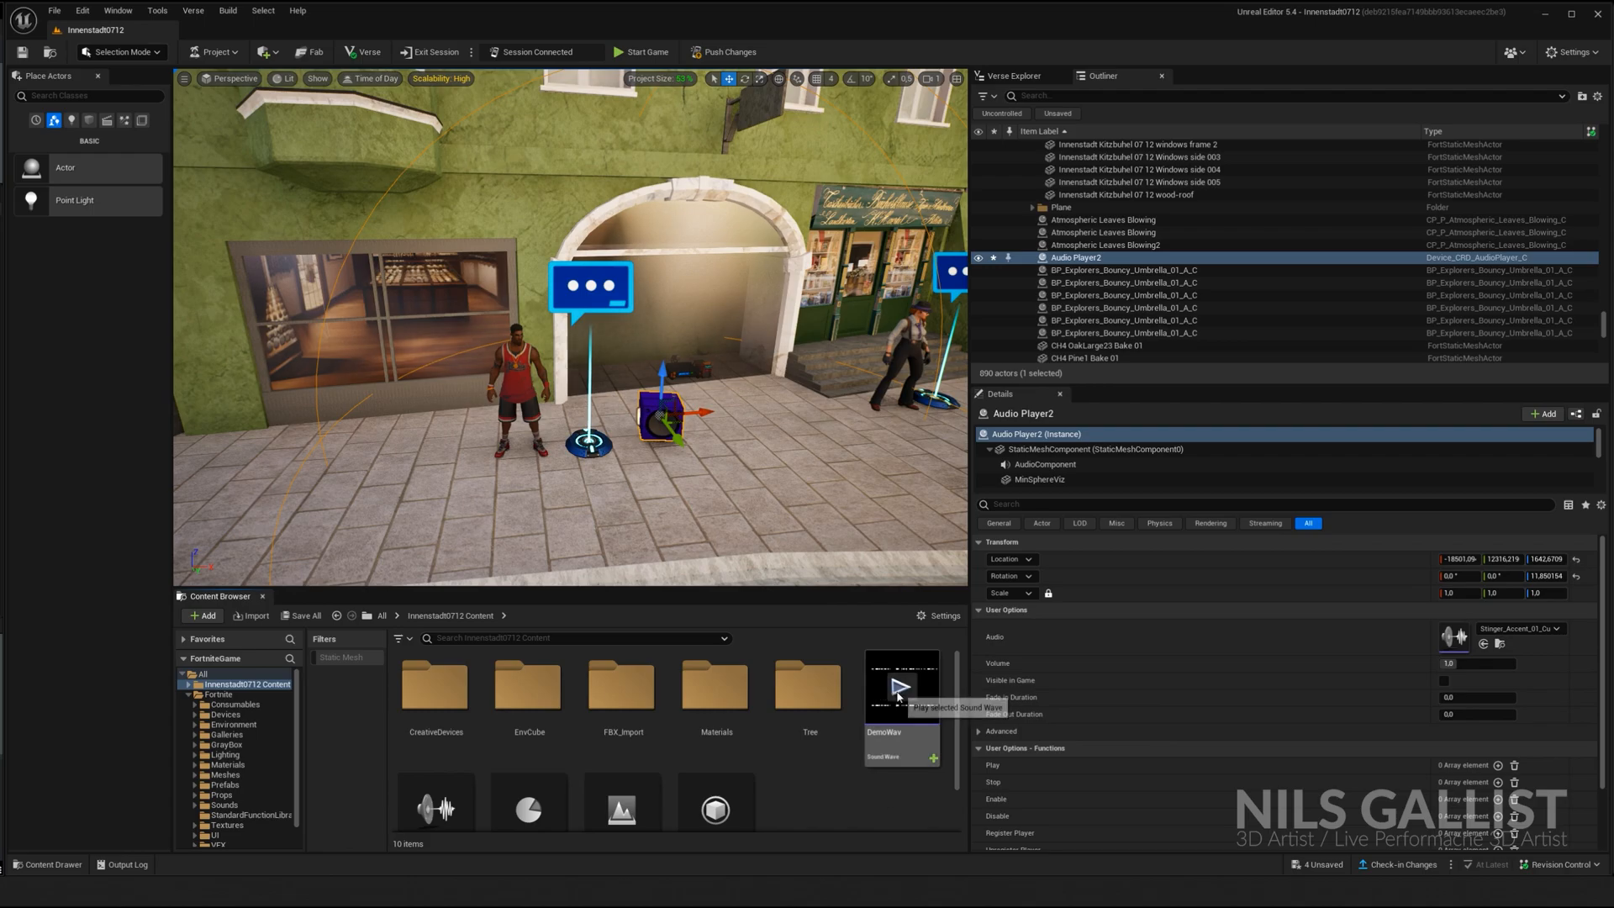
pyautogui.click(898, 687)
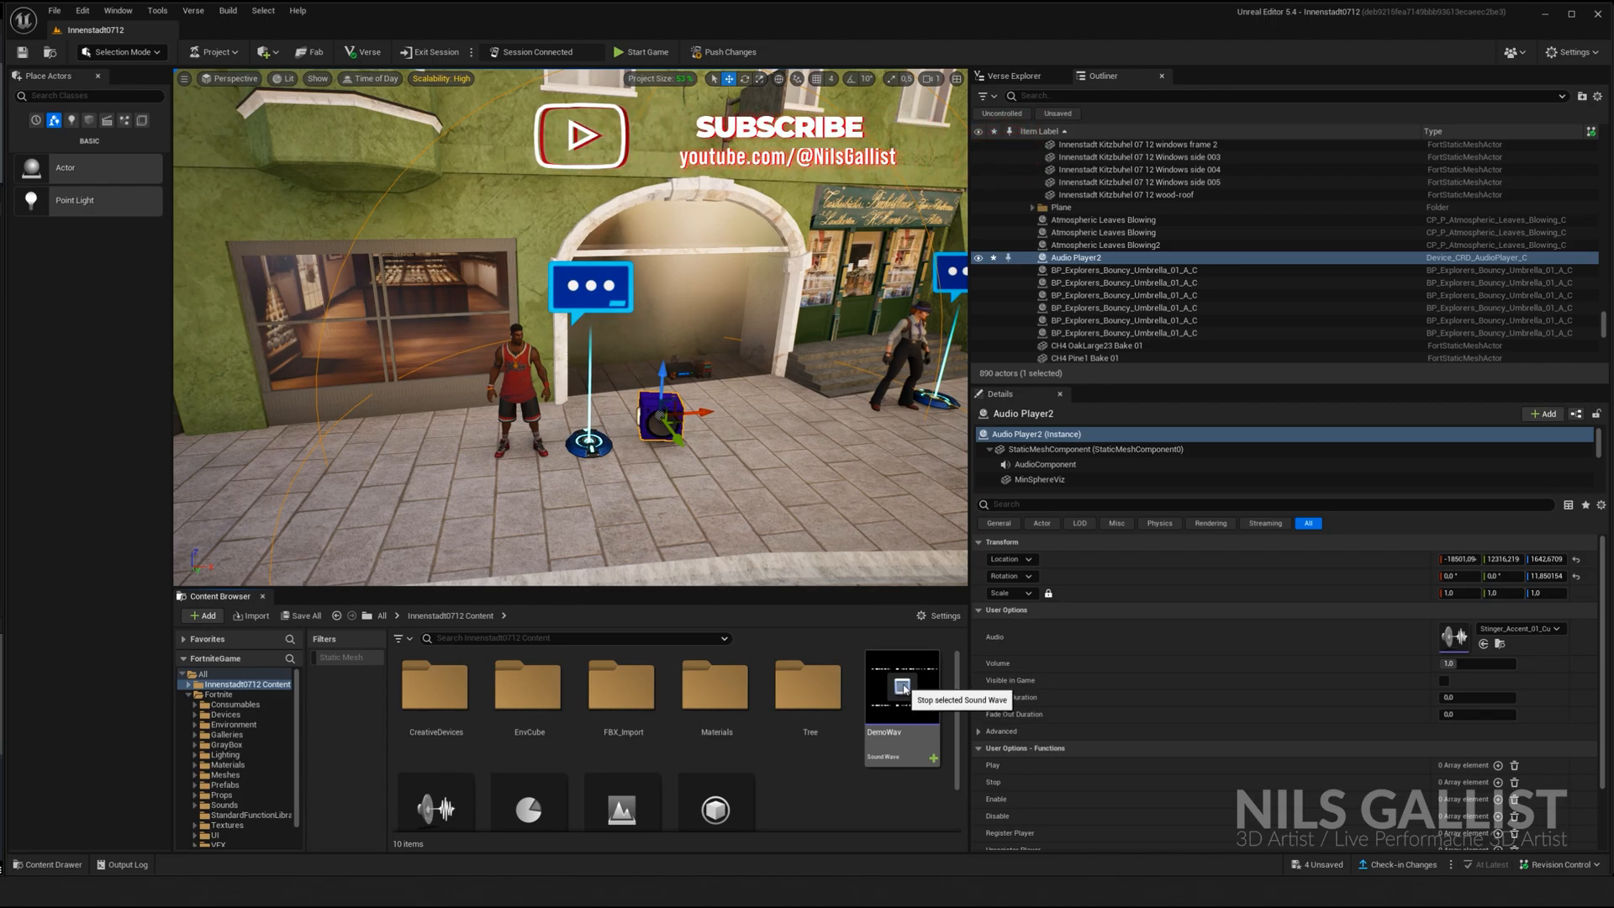
pyautogui.rightClick(901, 698)
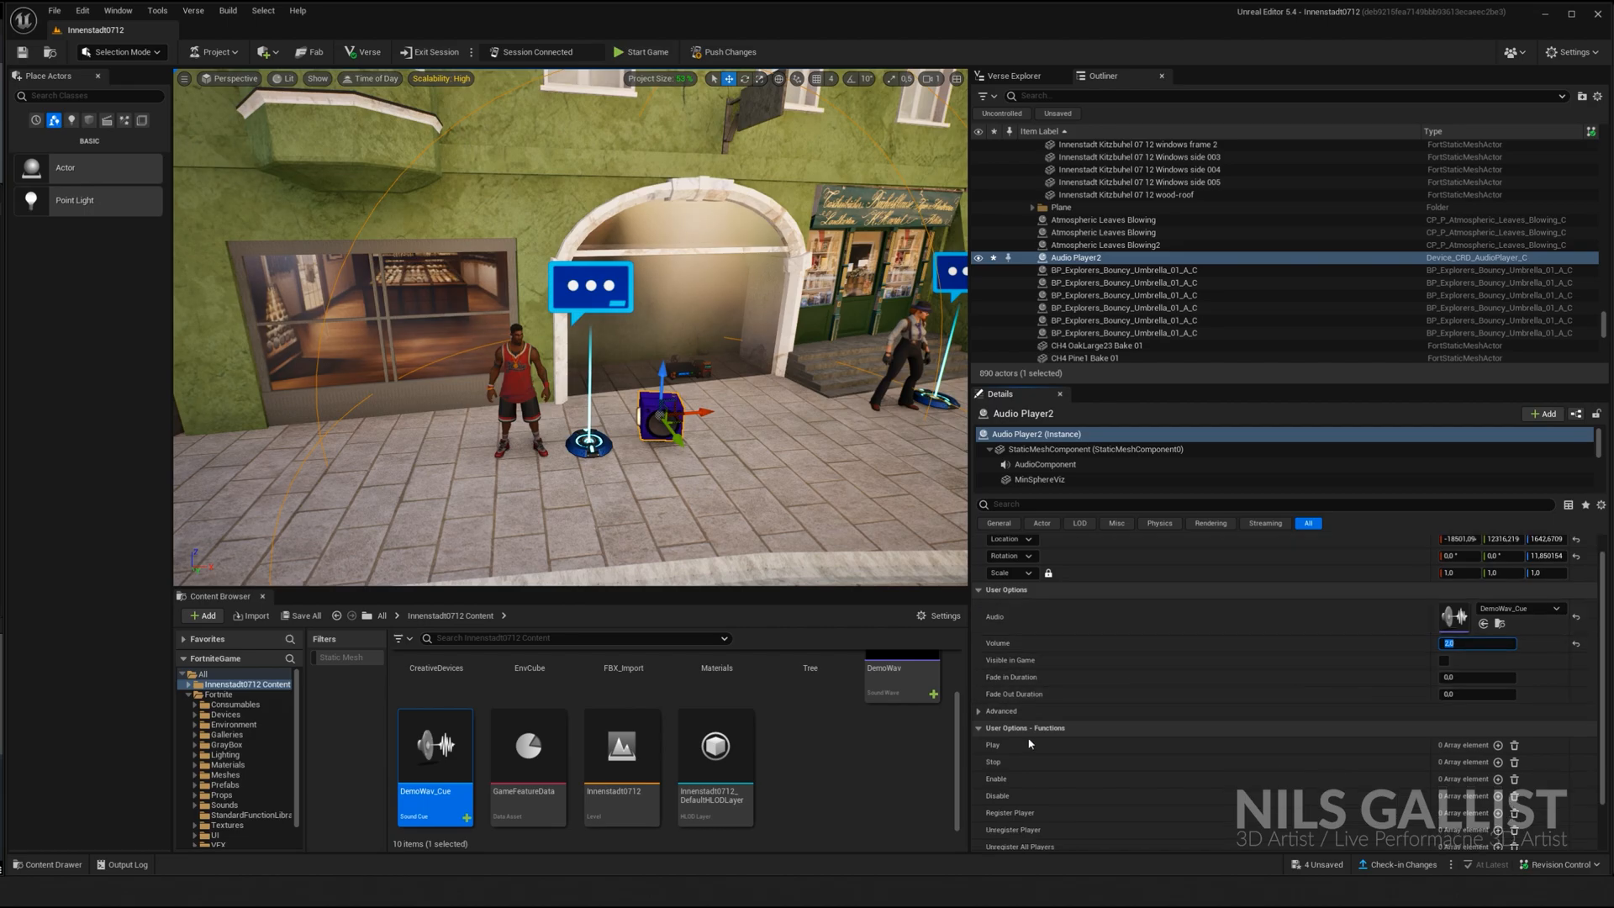
# Bind Audio Player2's Play to a Pop-up Dialog Device's On Responding Button 1
pyautogui.click(1498, 745)
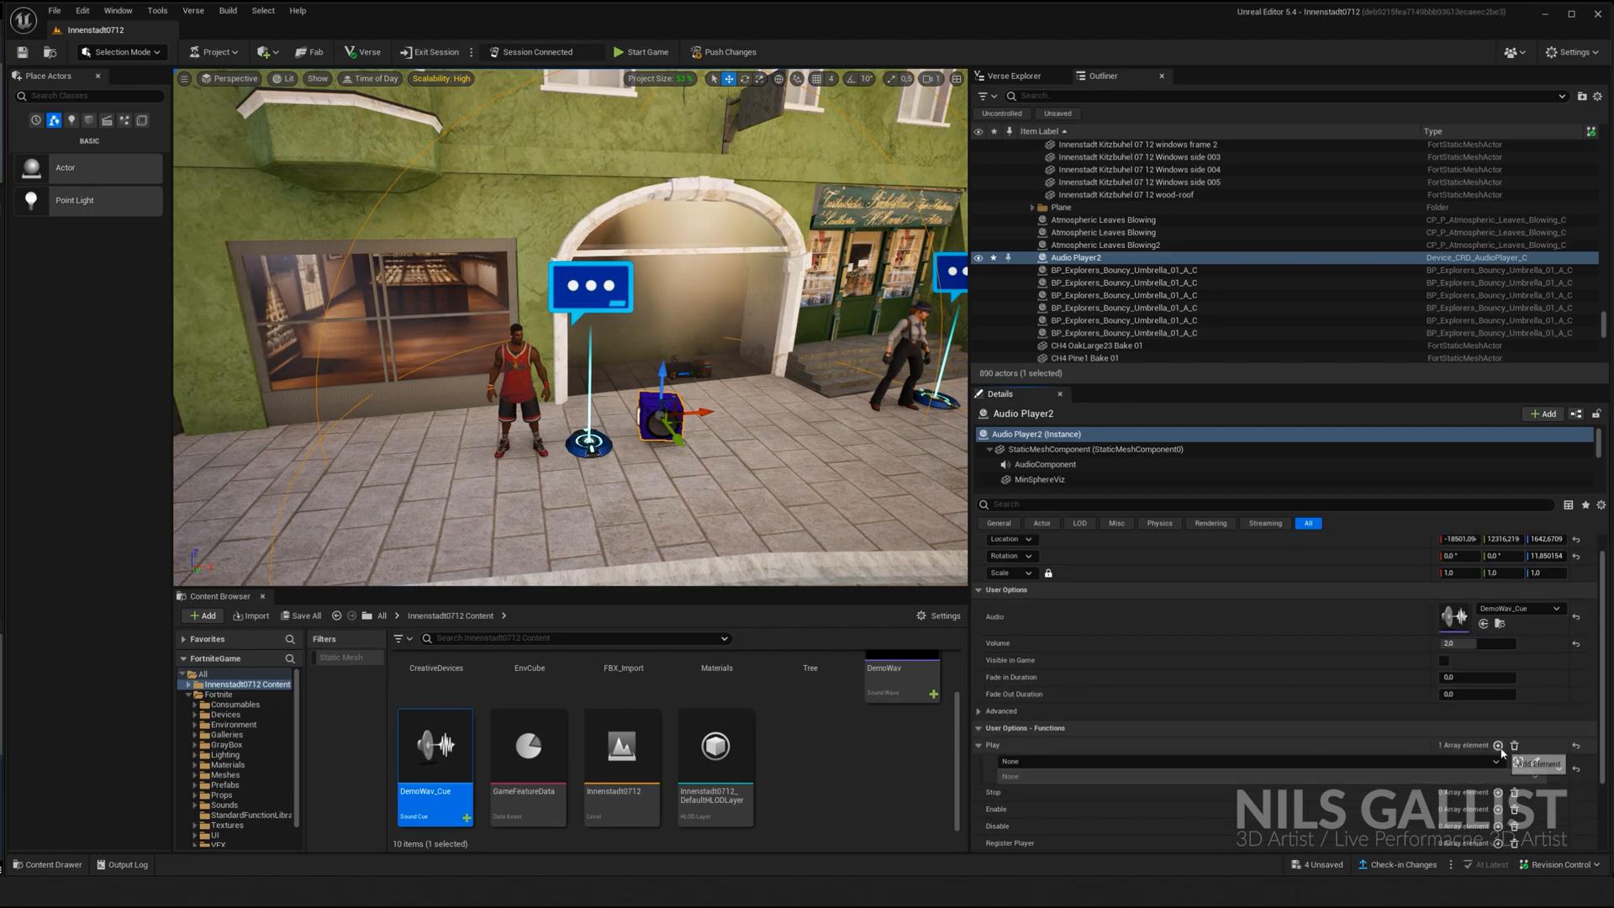
pyautogui.click(1474, 763)
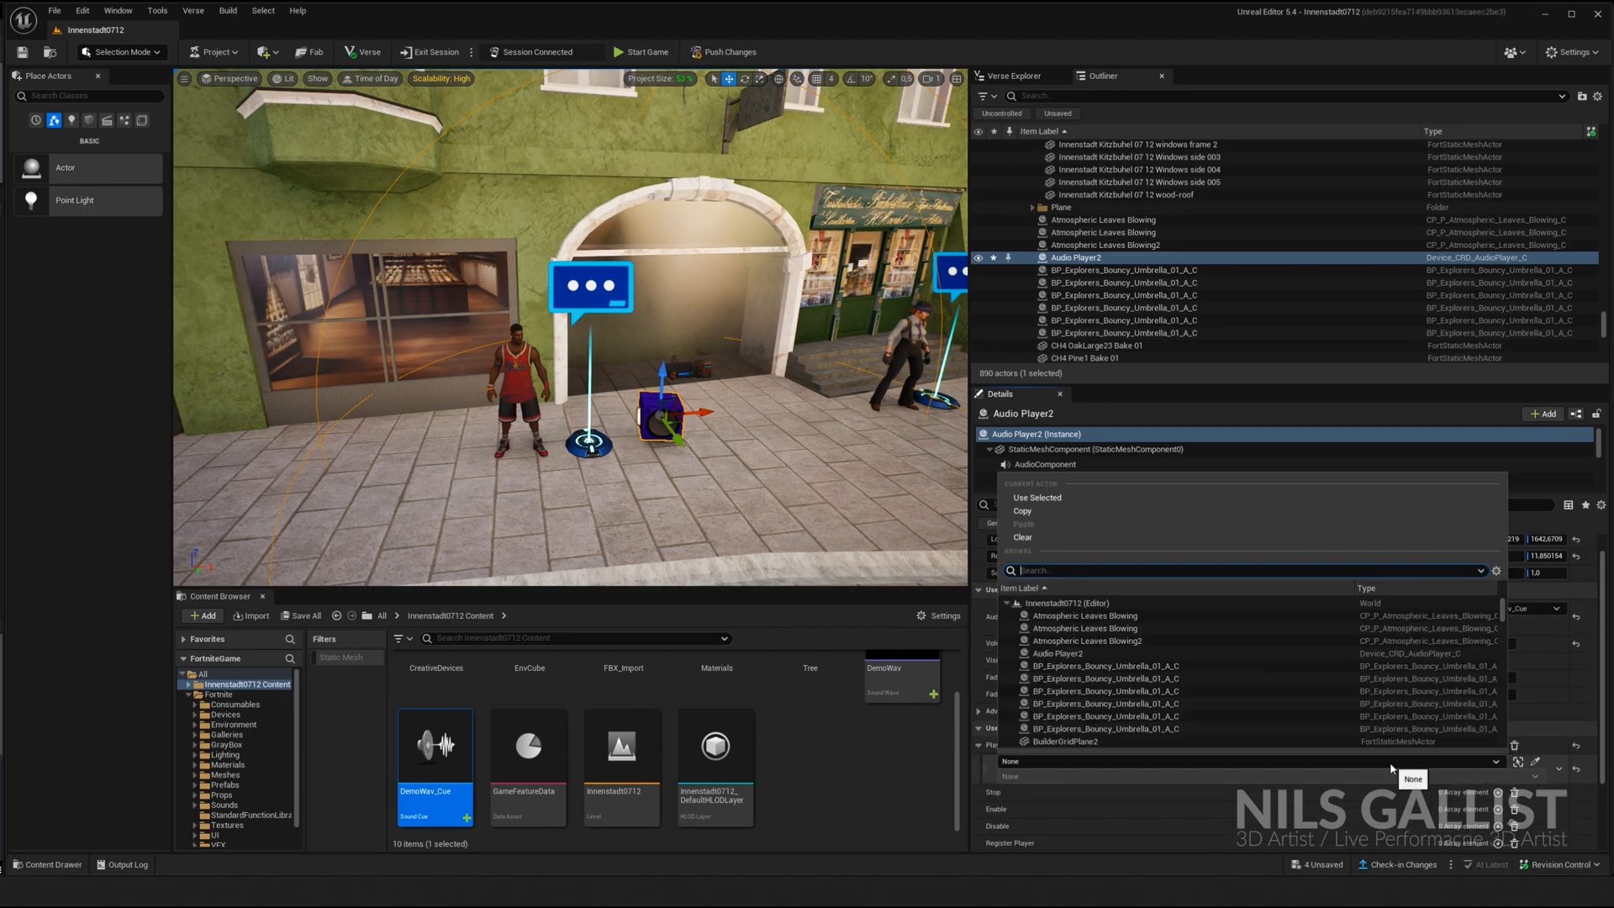
pyautogui.write('dial')
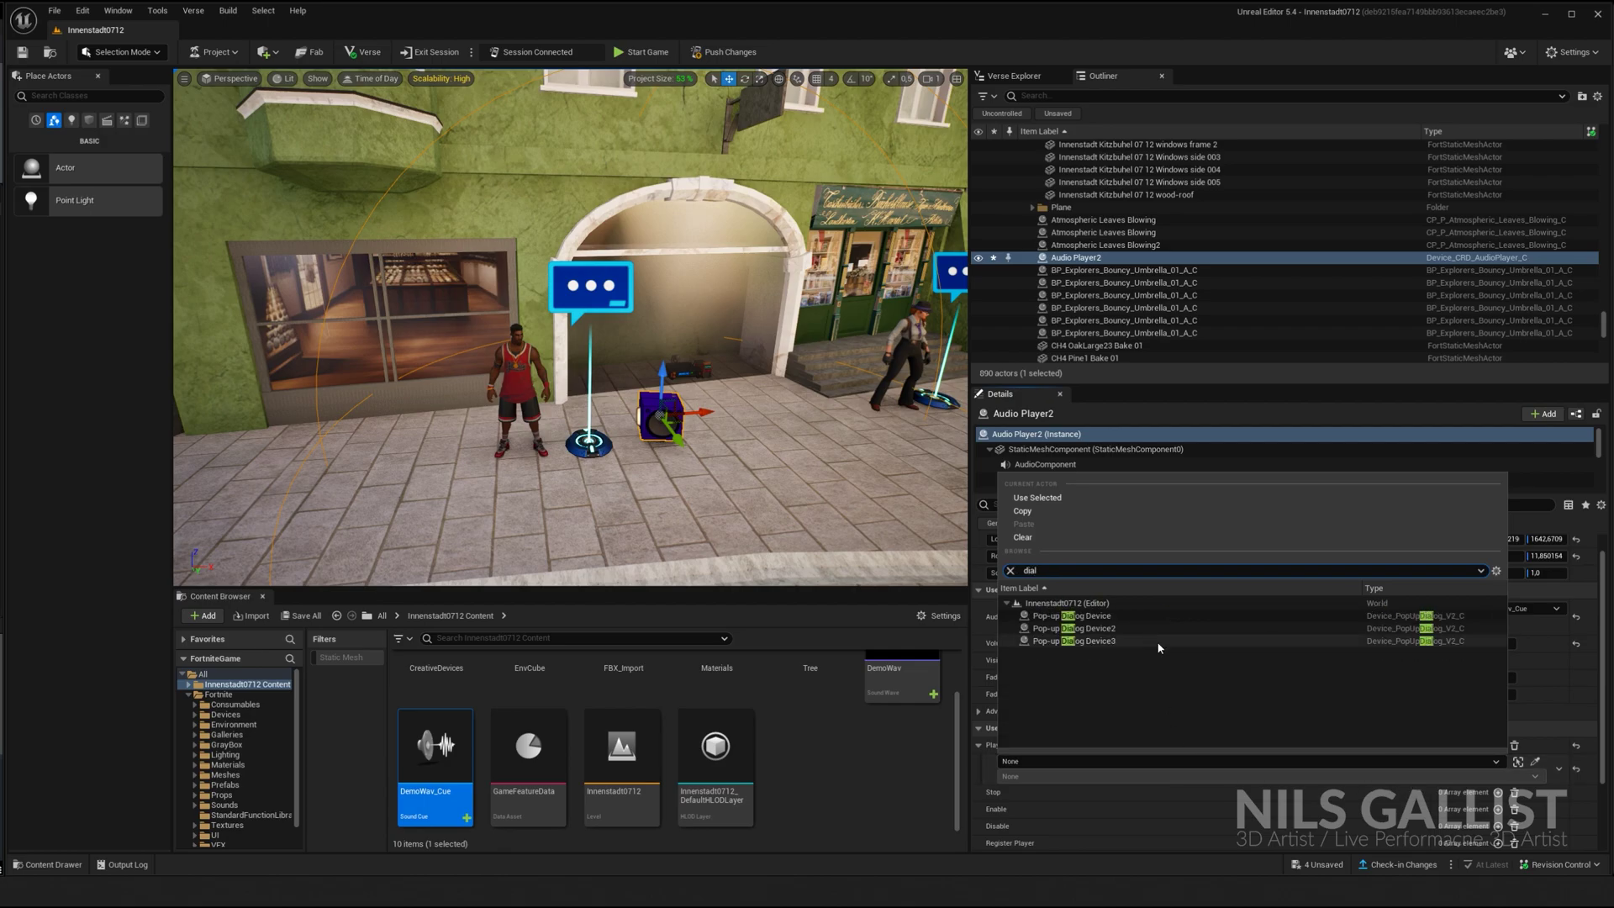
pyautogui.click(1065, 615)
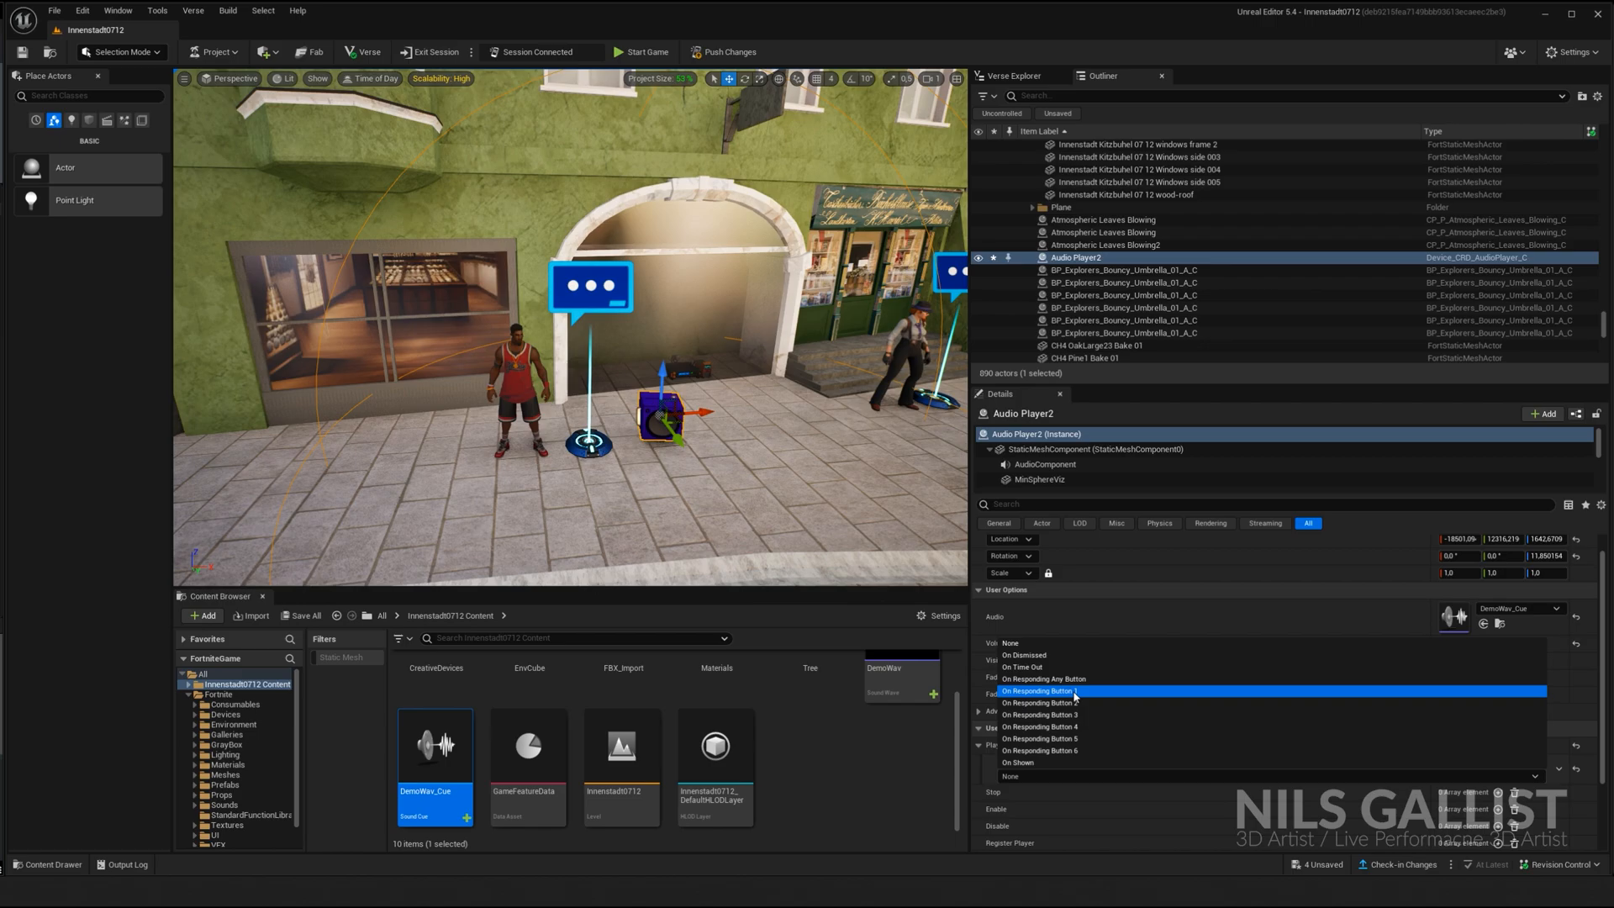
pyautogui.moveTo(1070, 703)
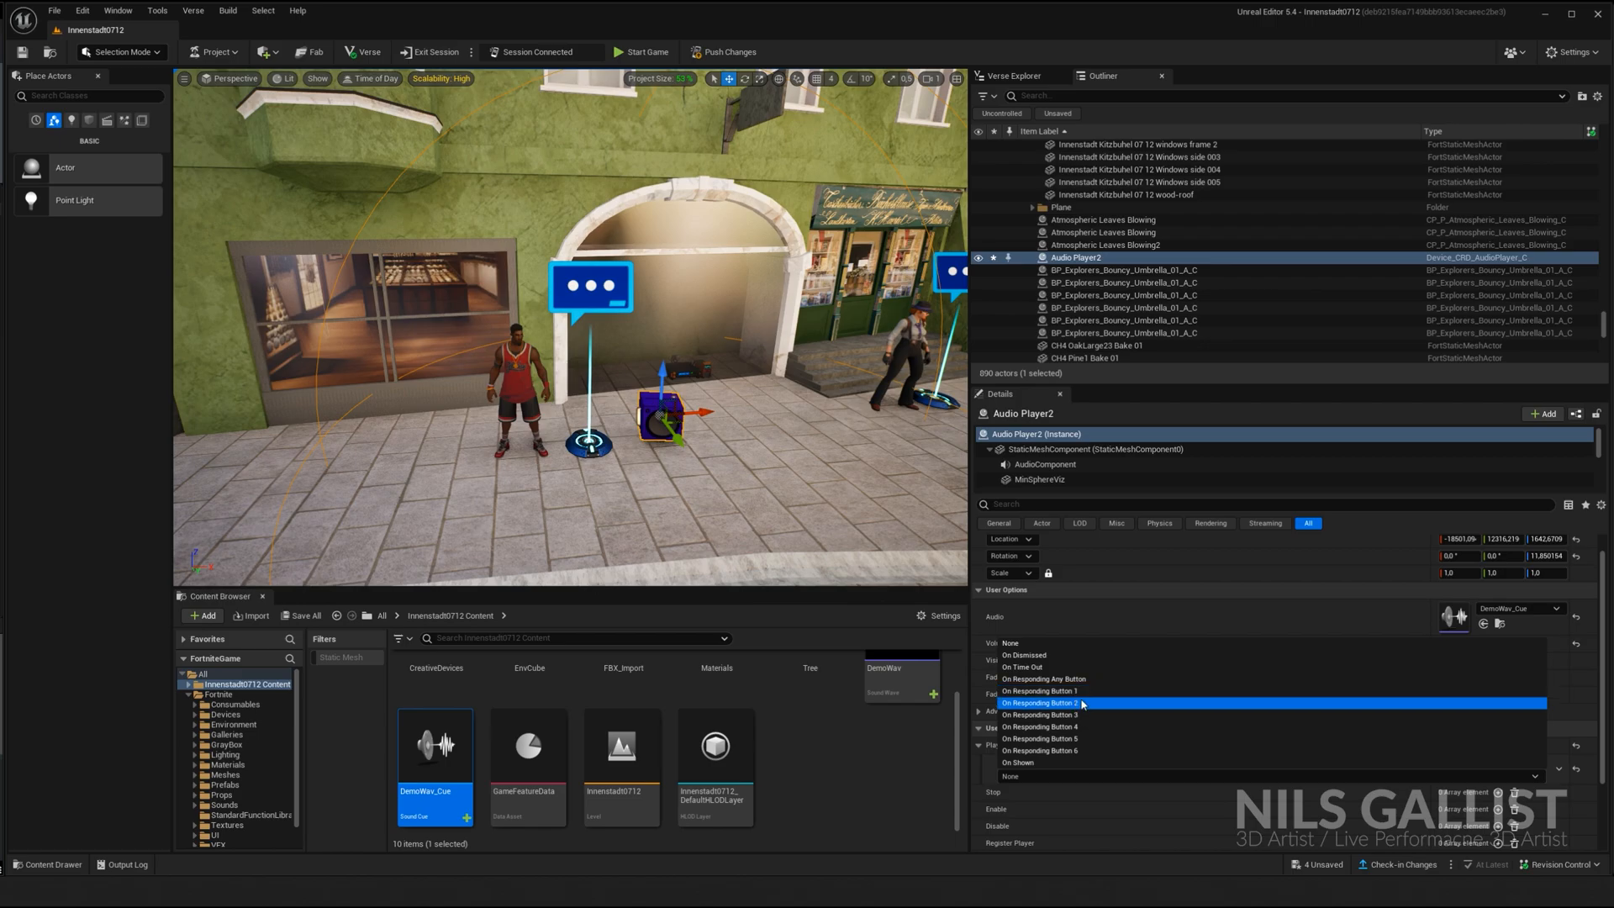
pyautogui.moveTo(1068, 691)
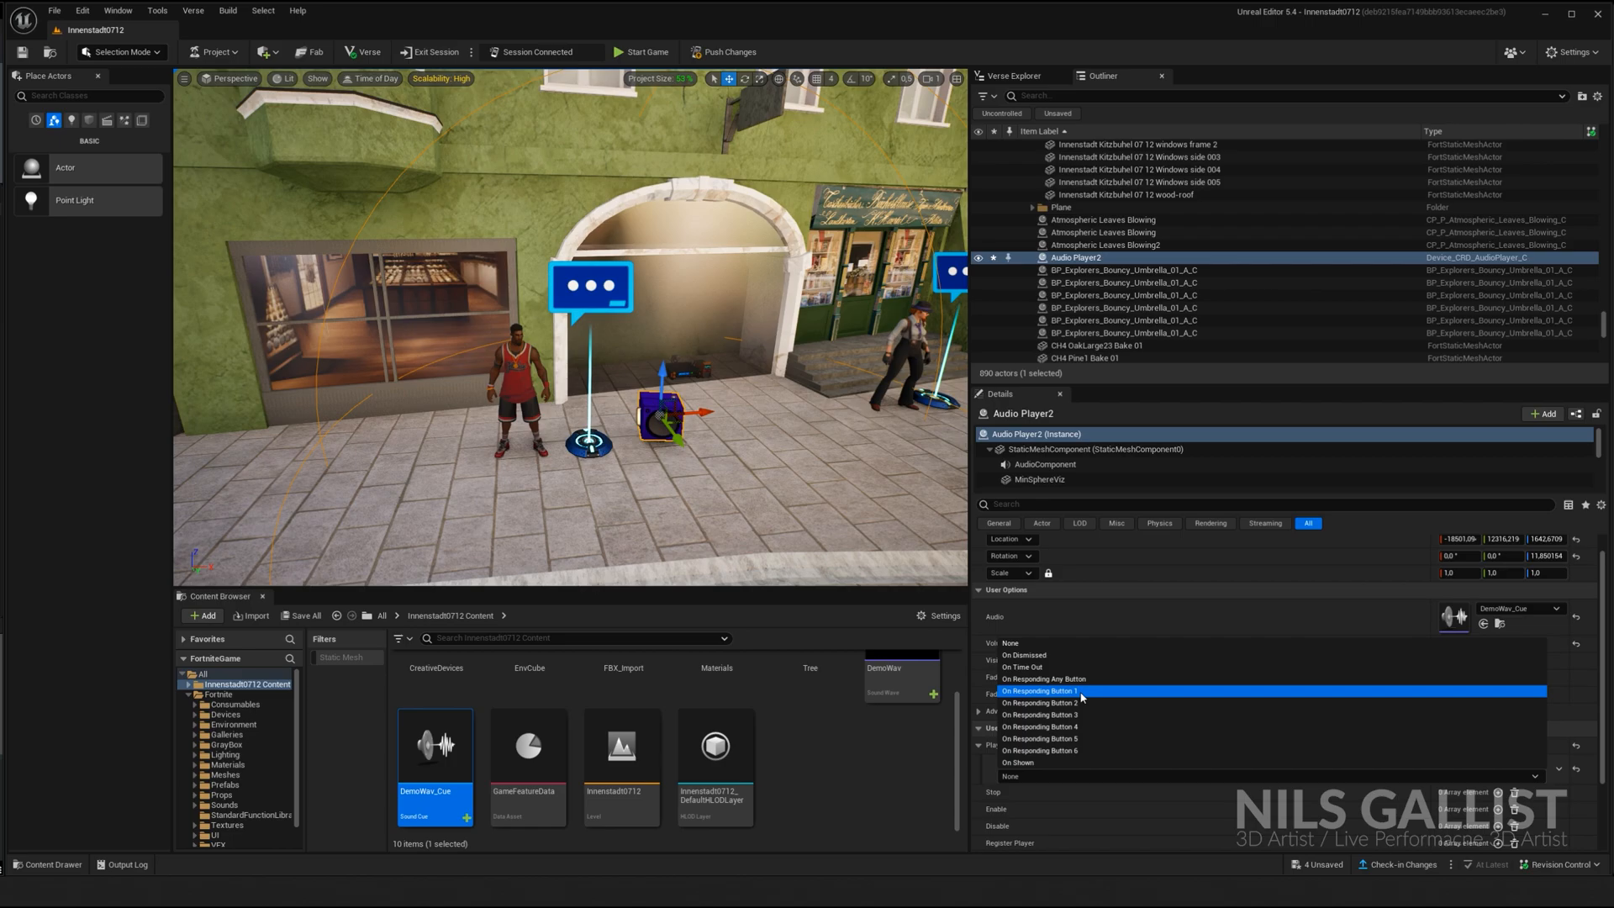
pyautogui.click(1039, 691)
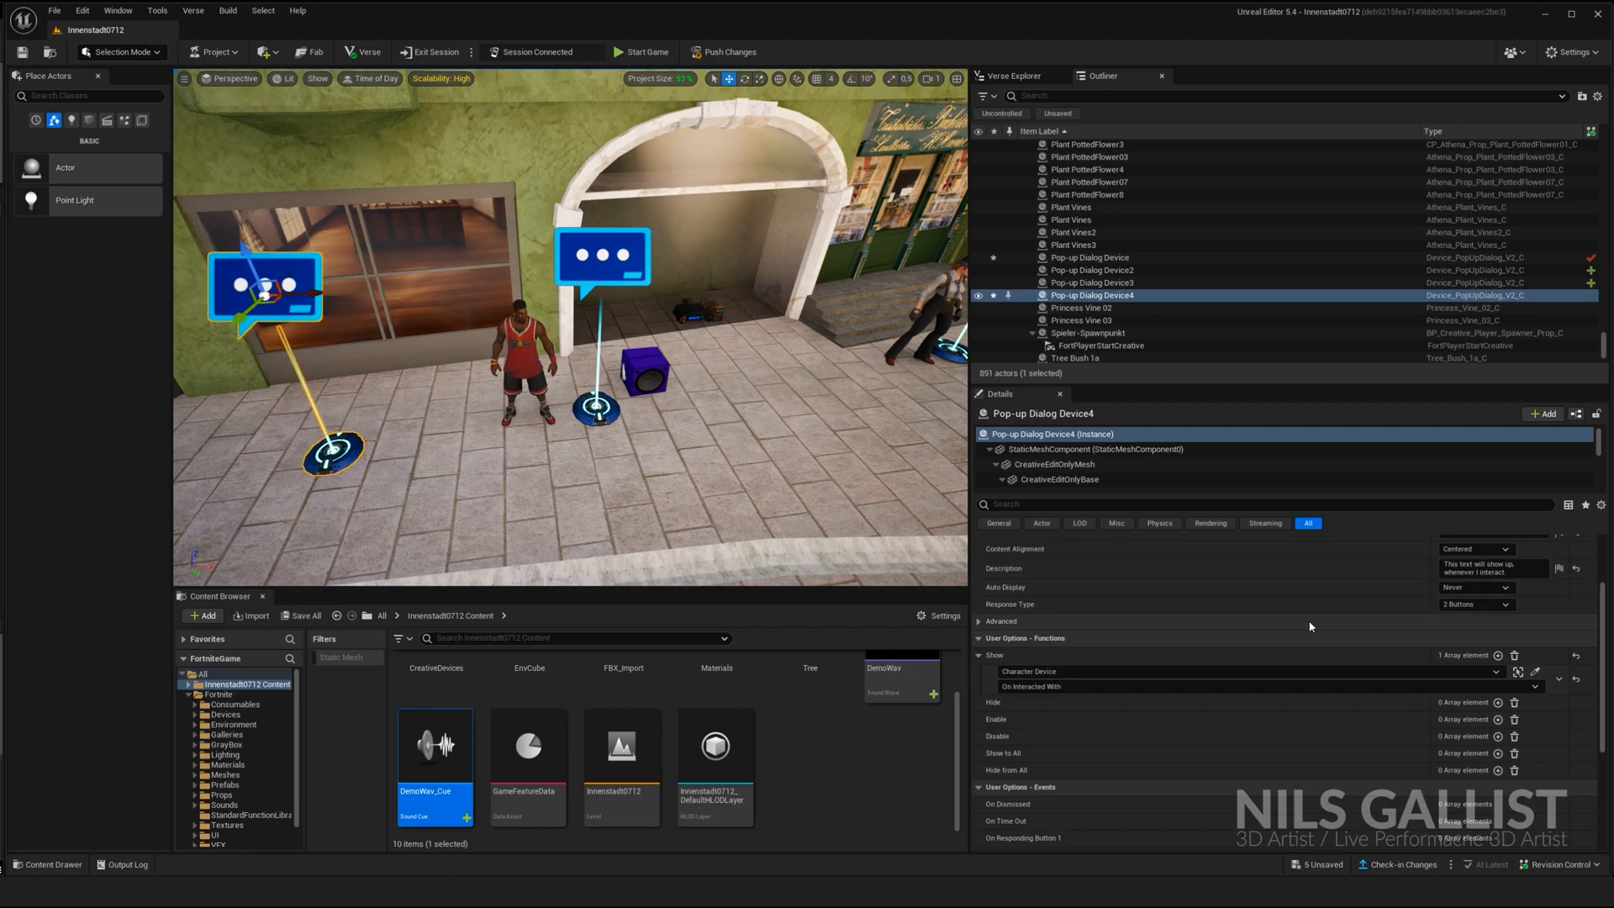
pyautogui.moveTo(1143, 671)
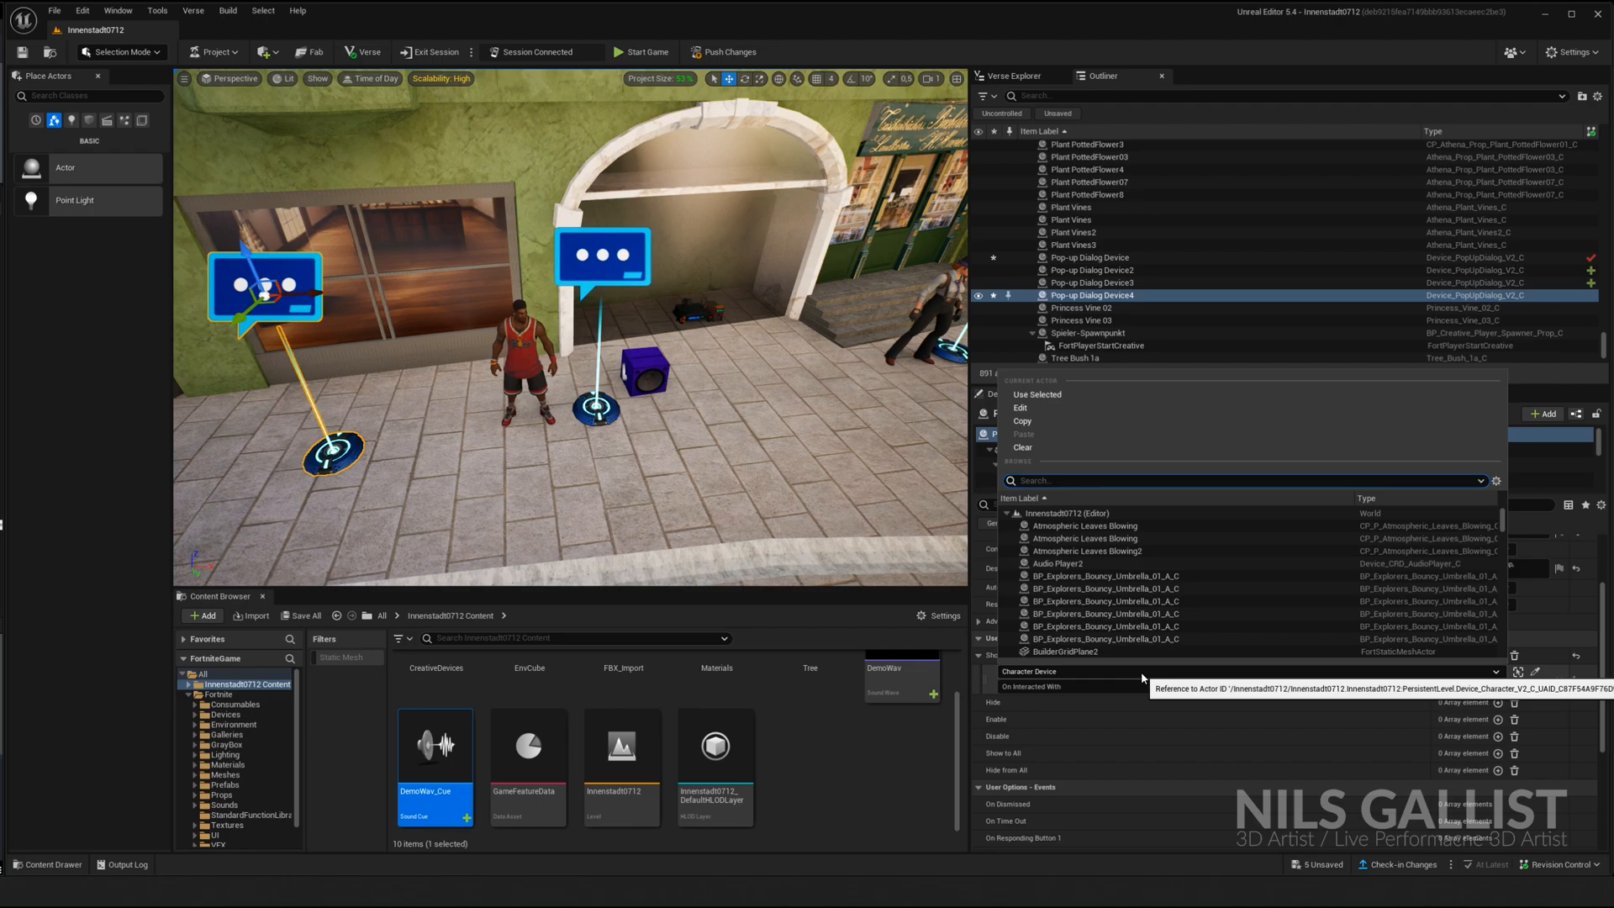
# Set Pop-up Dialog Device4's Show to the first dialog's On Responding Button 1 event
pyautogui.write('dialo')
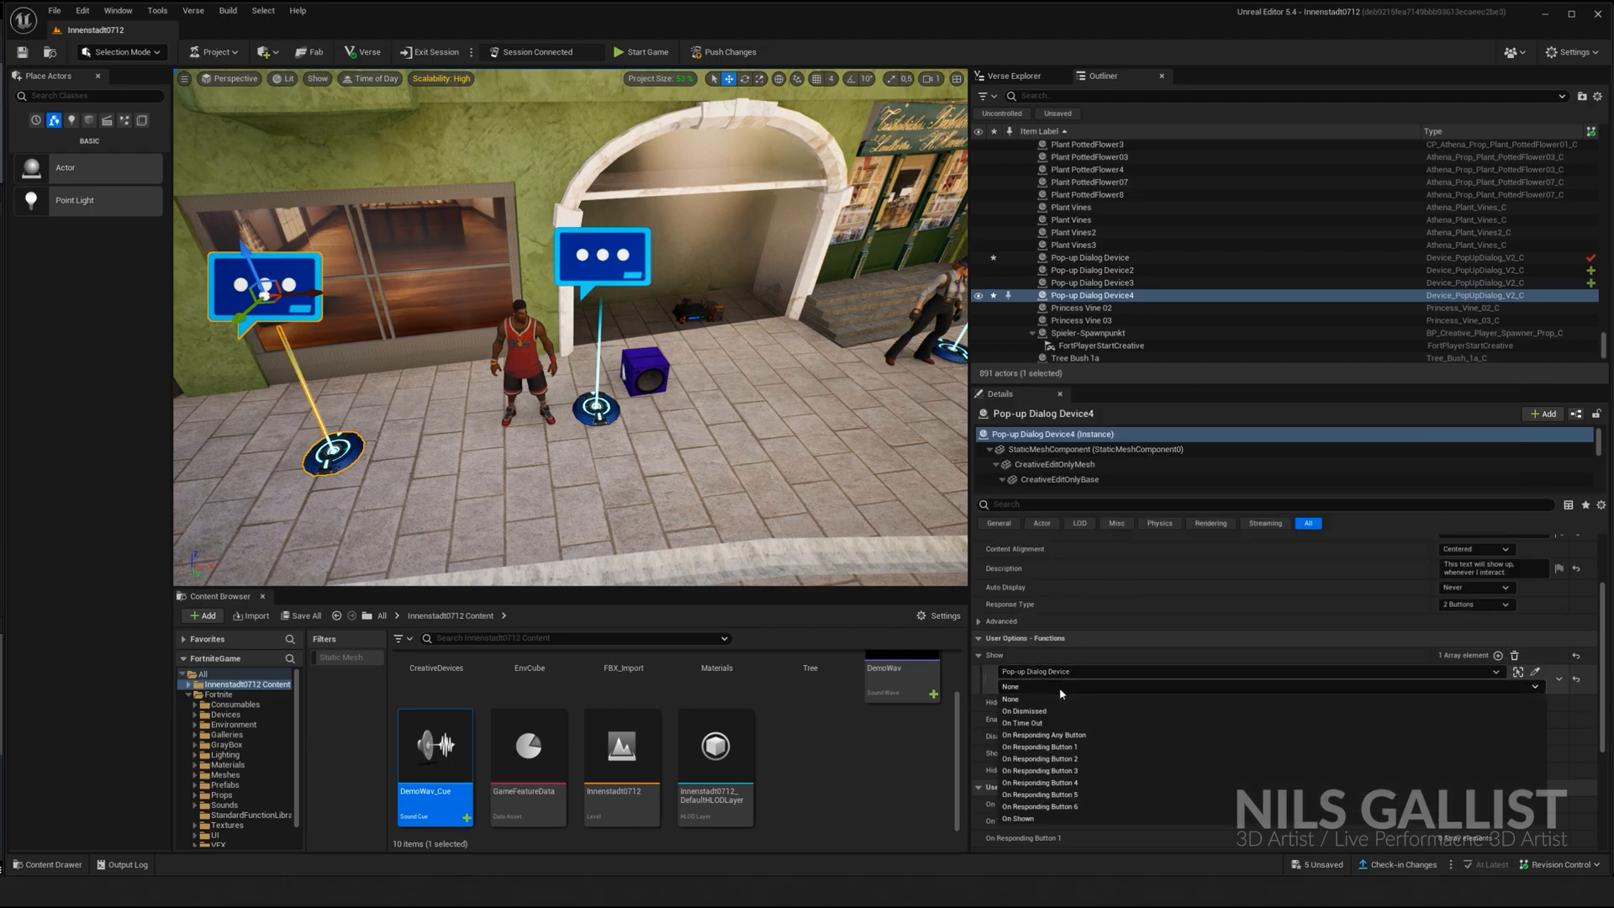
pyautogui.click(1040, 746)
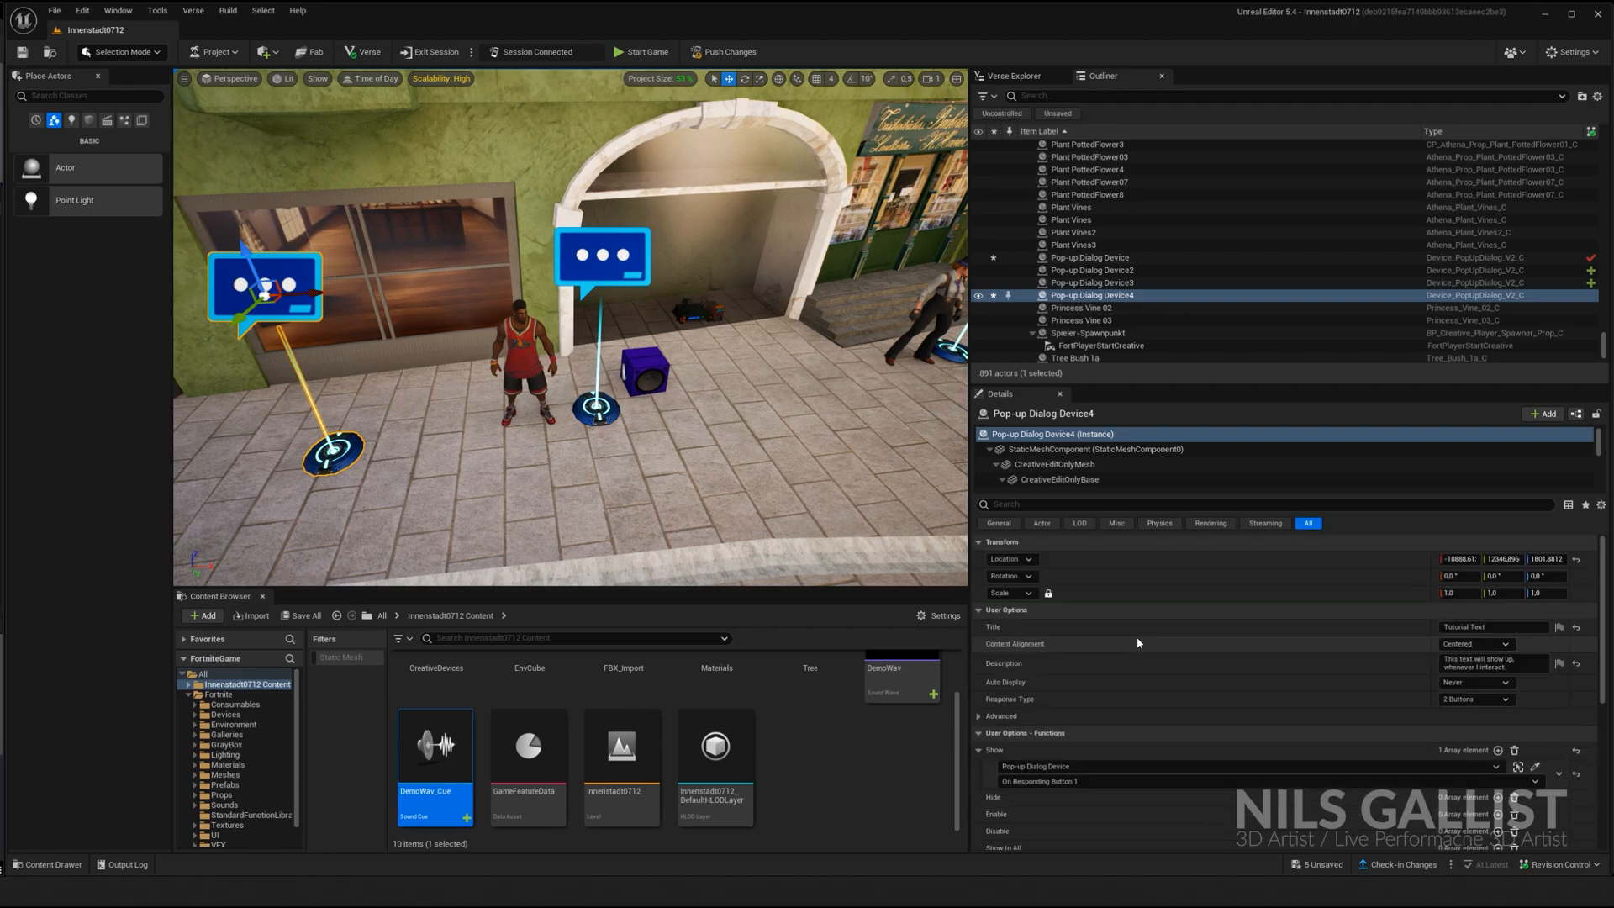
pyautogui.click(1492, 665)
pyautogui.write('This is my Response to your response')
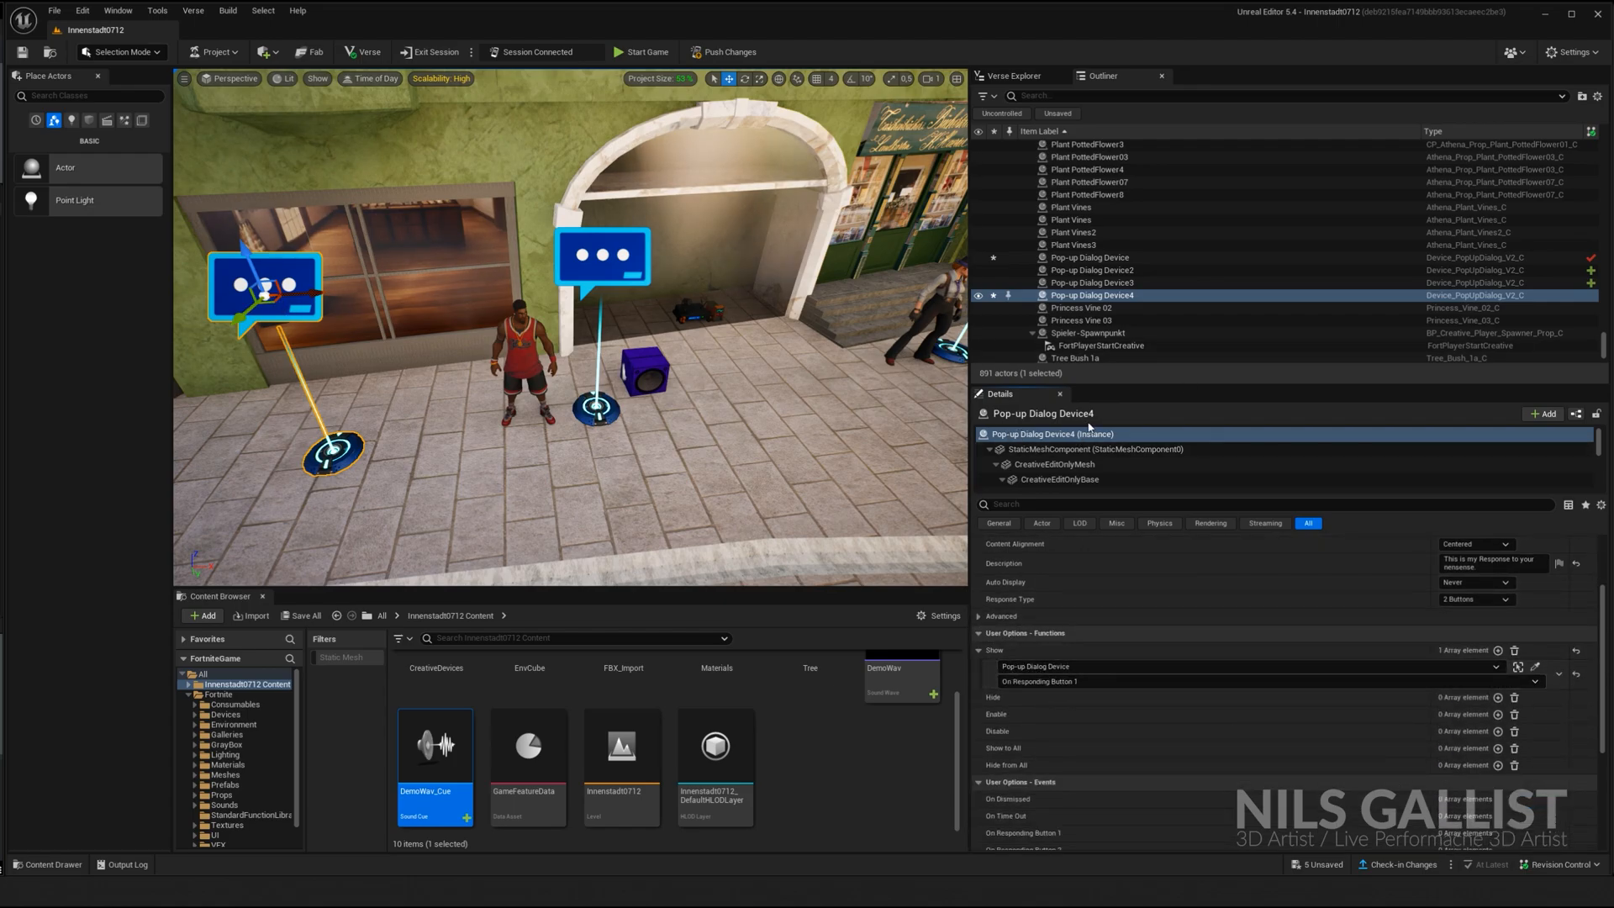
pyautogui.moveTo(1059, 666)
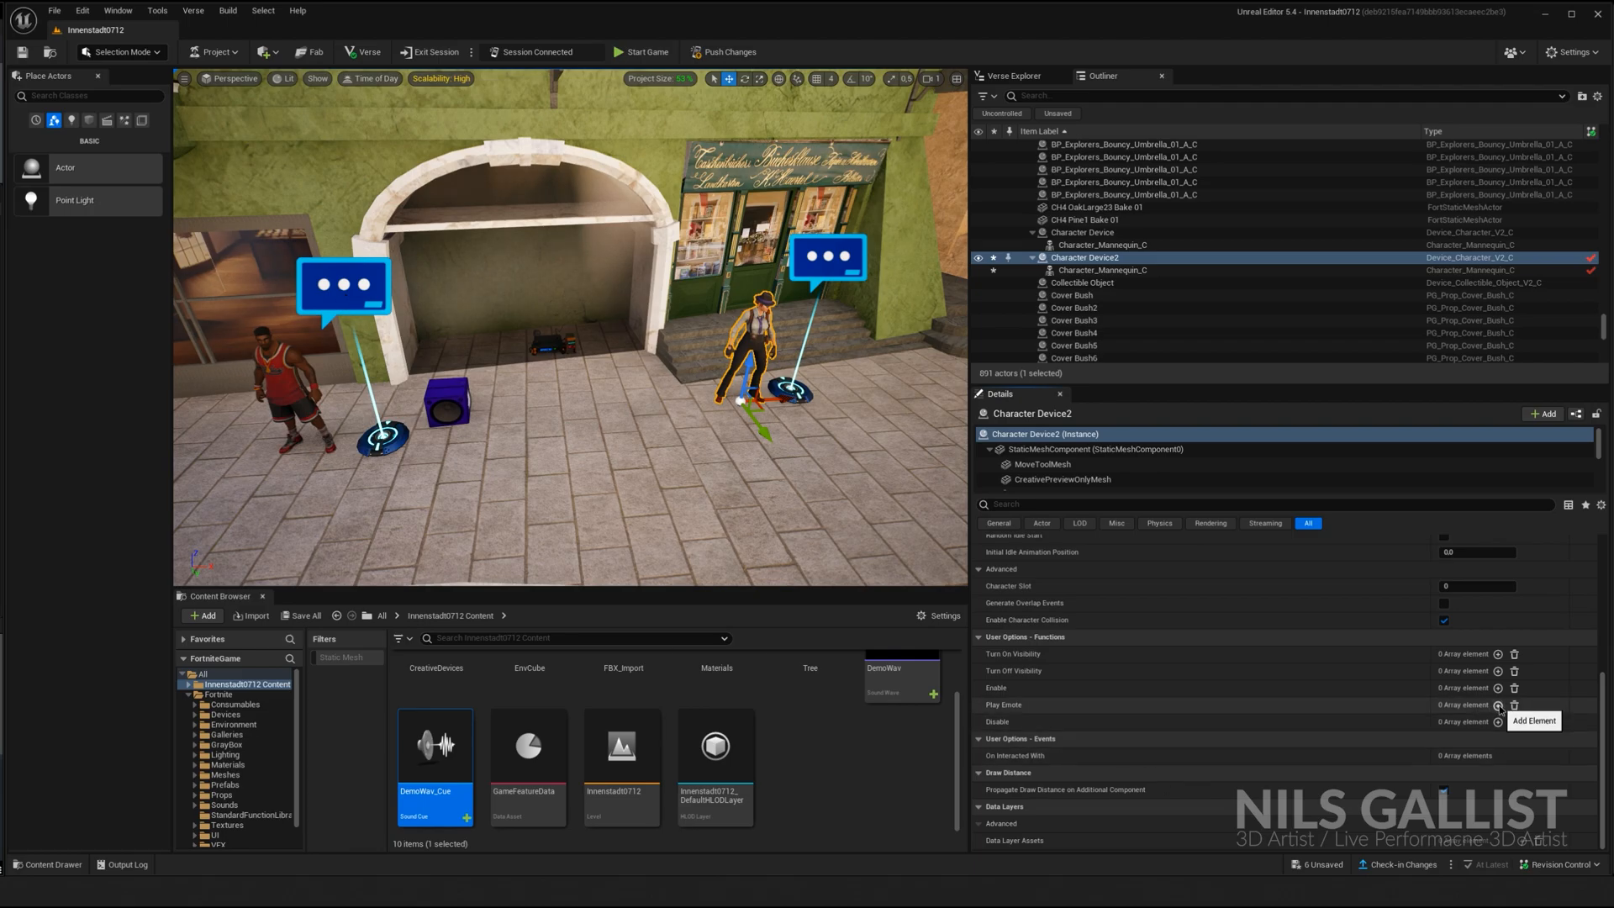
# Bind Character Device2's Play Emote to Pop-up Dialog Device On Responding Button 1
pyautogui.click(1496, 704)
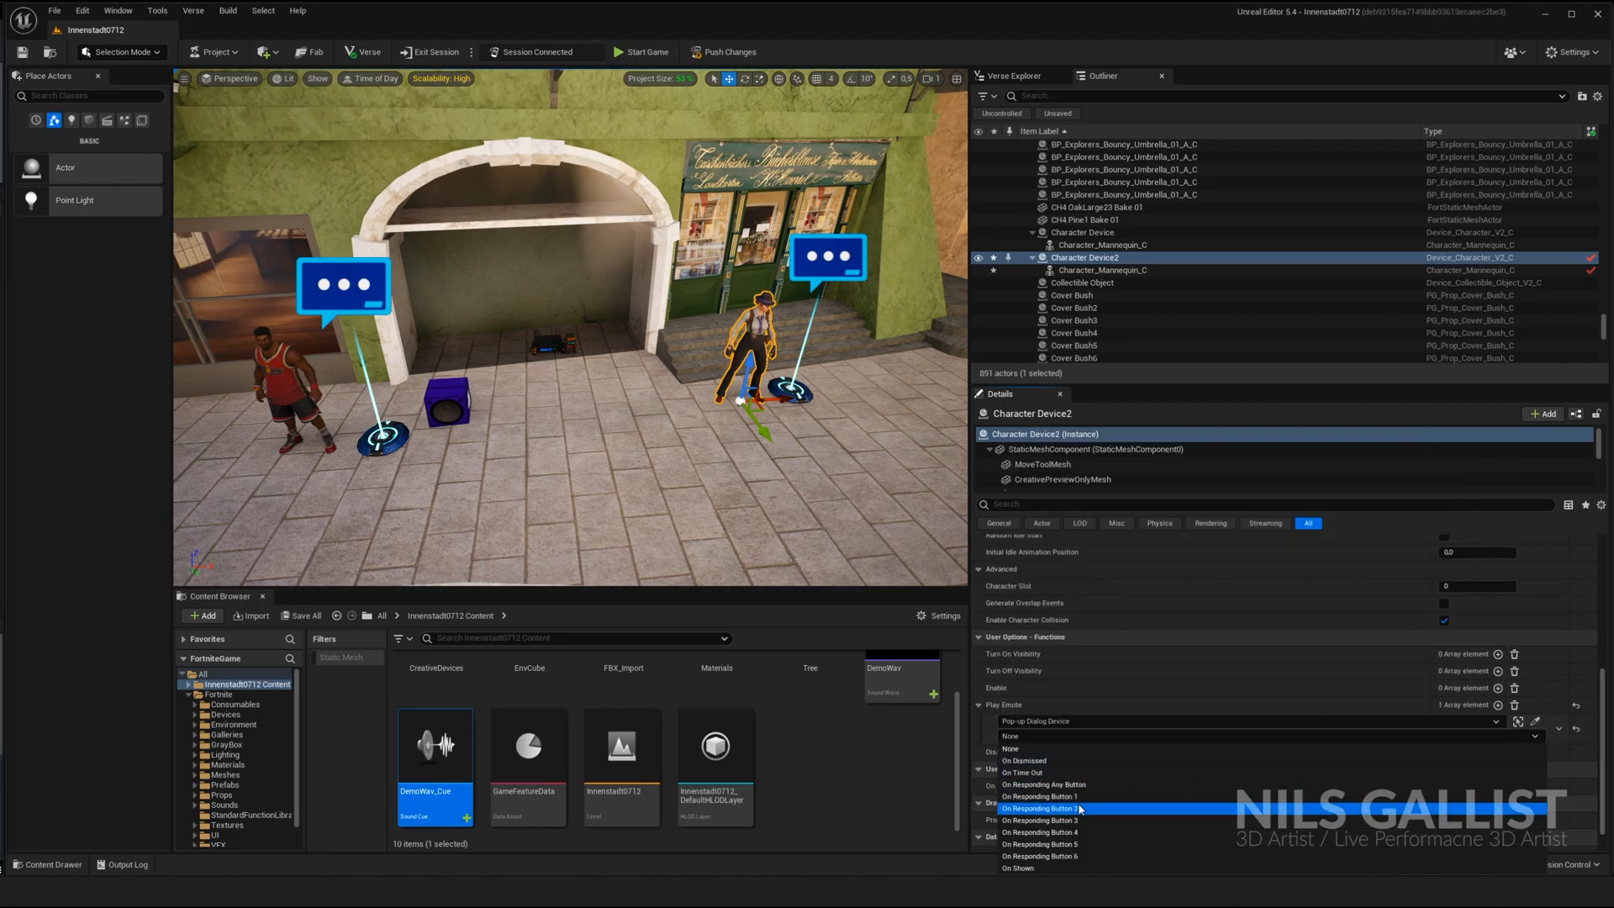
pyautogui.click(1041, 808)
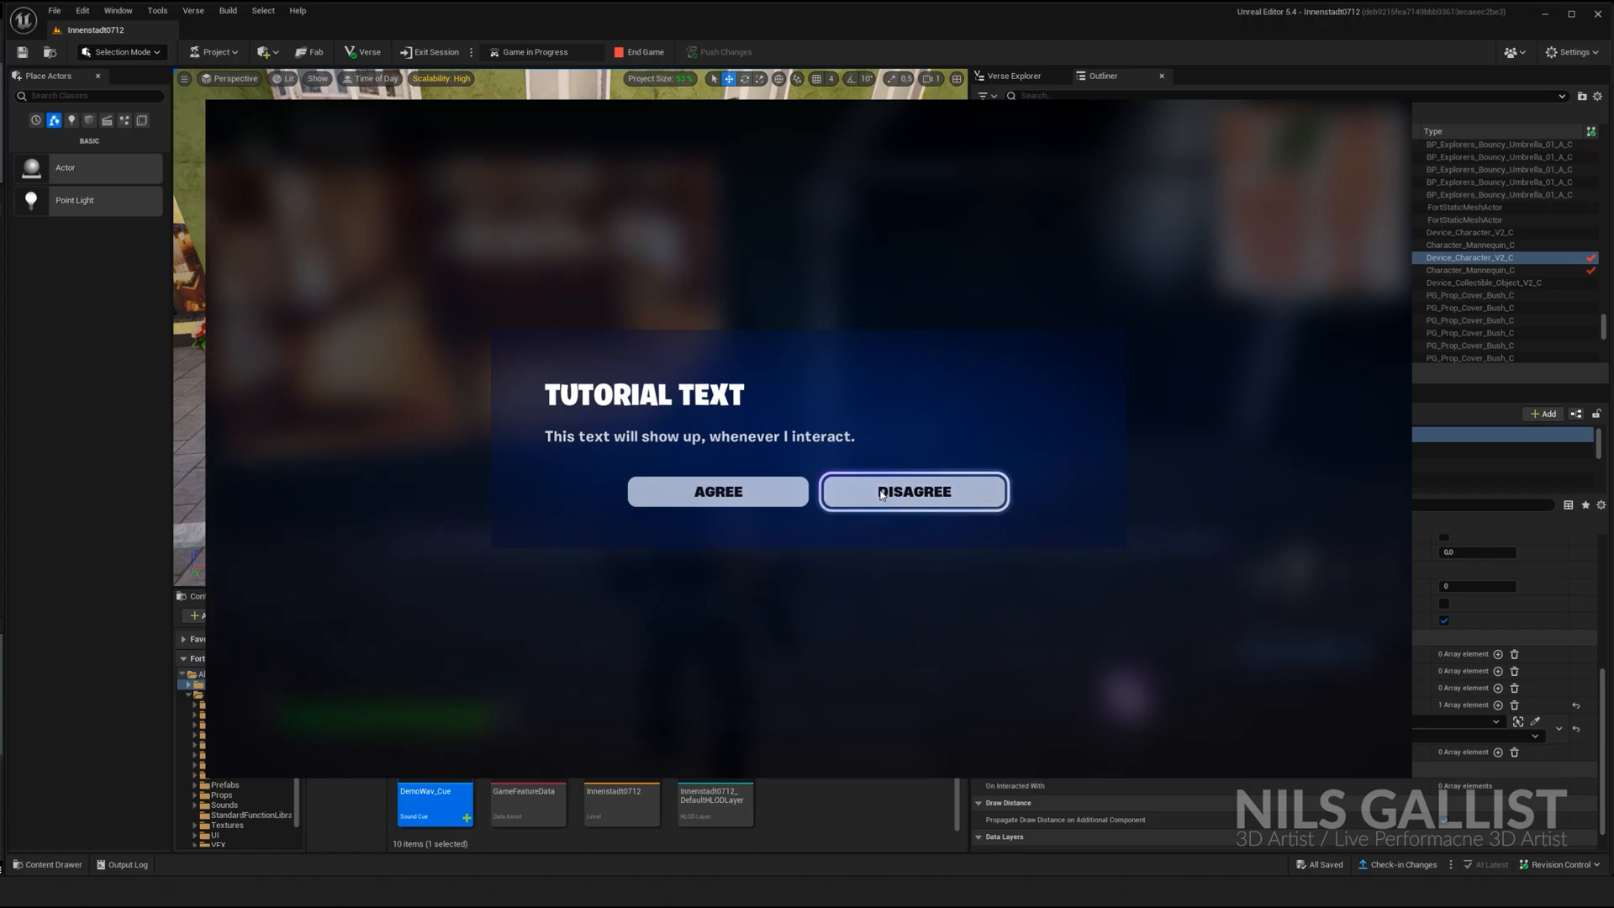
# Choose Agree on the Tutorial Text dialog, then Agree on the Response Text dialog
pyautogui.click(914, 491)
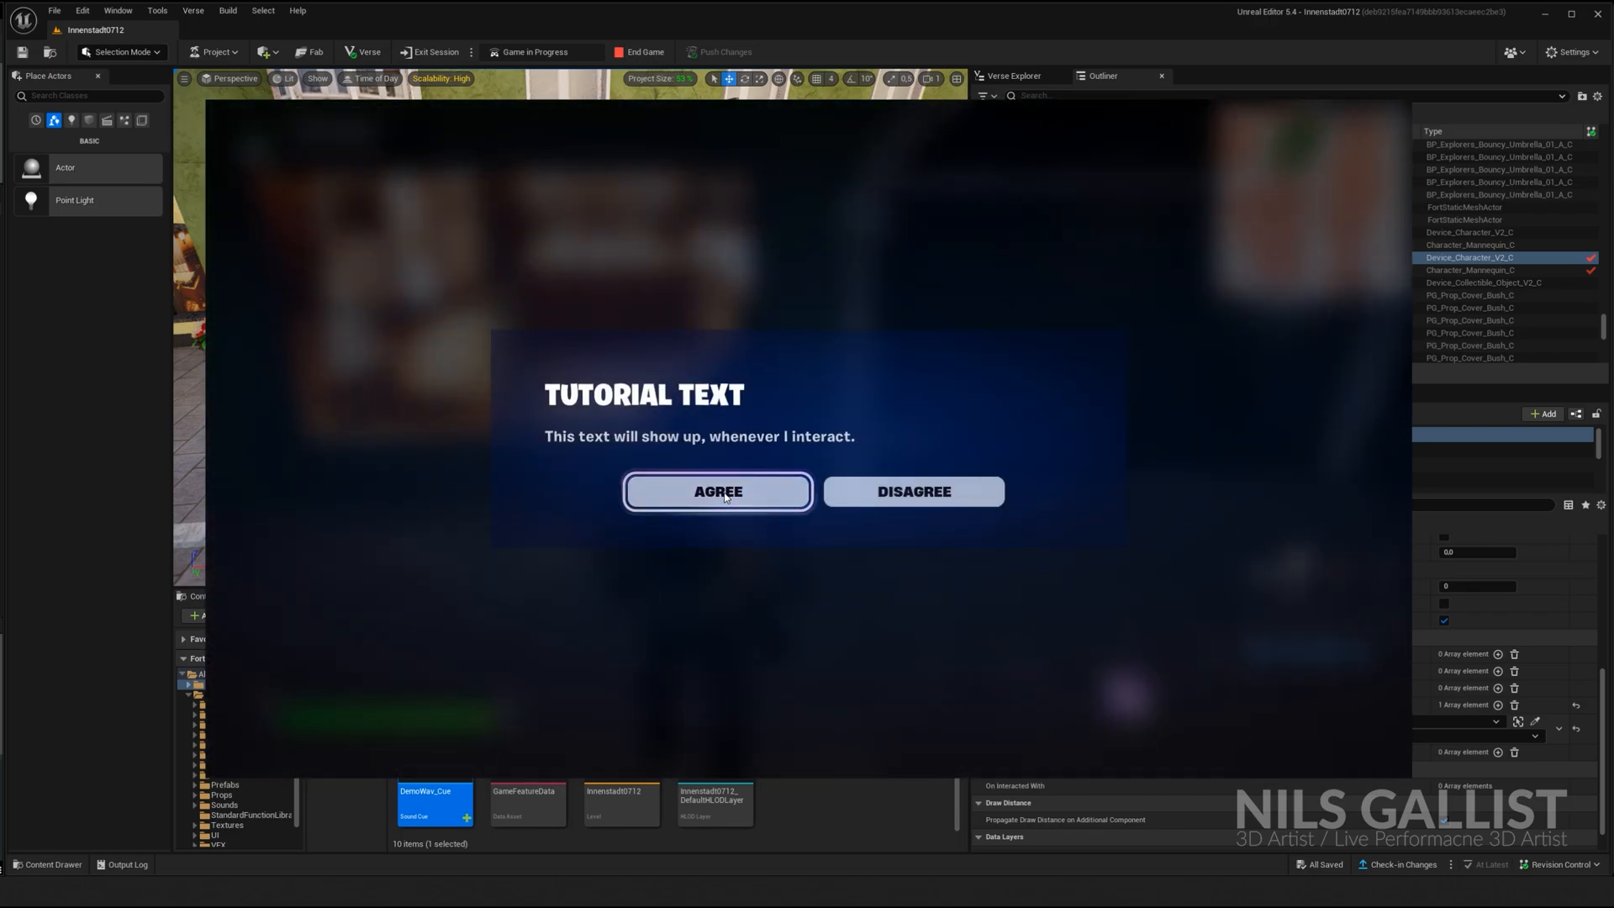
pyautogui.click(719, 492)
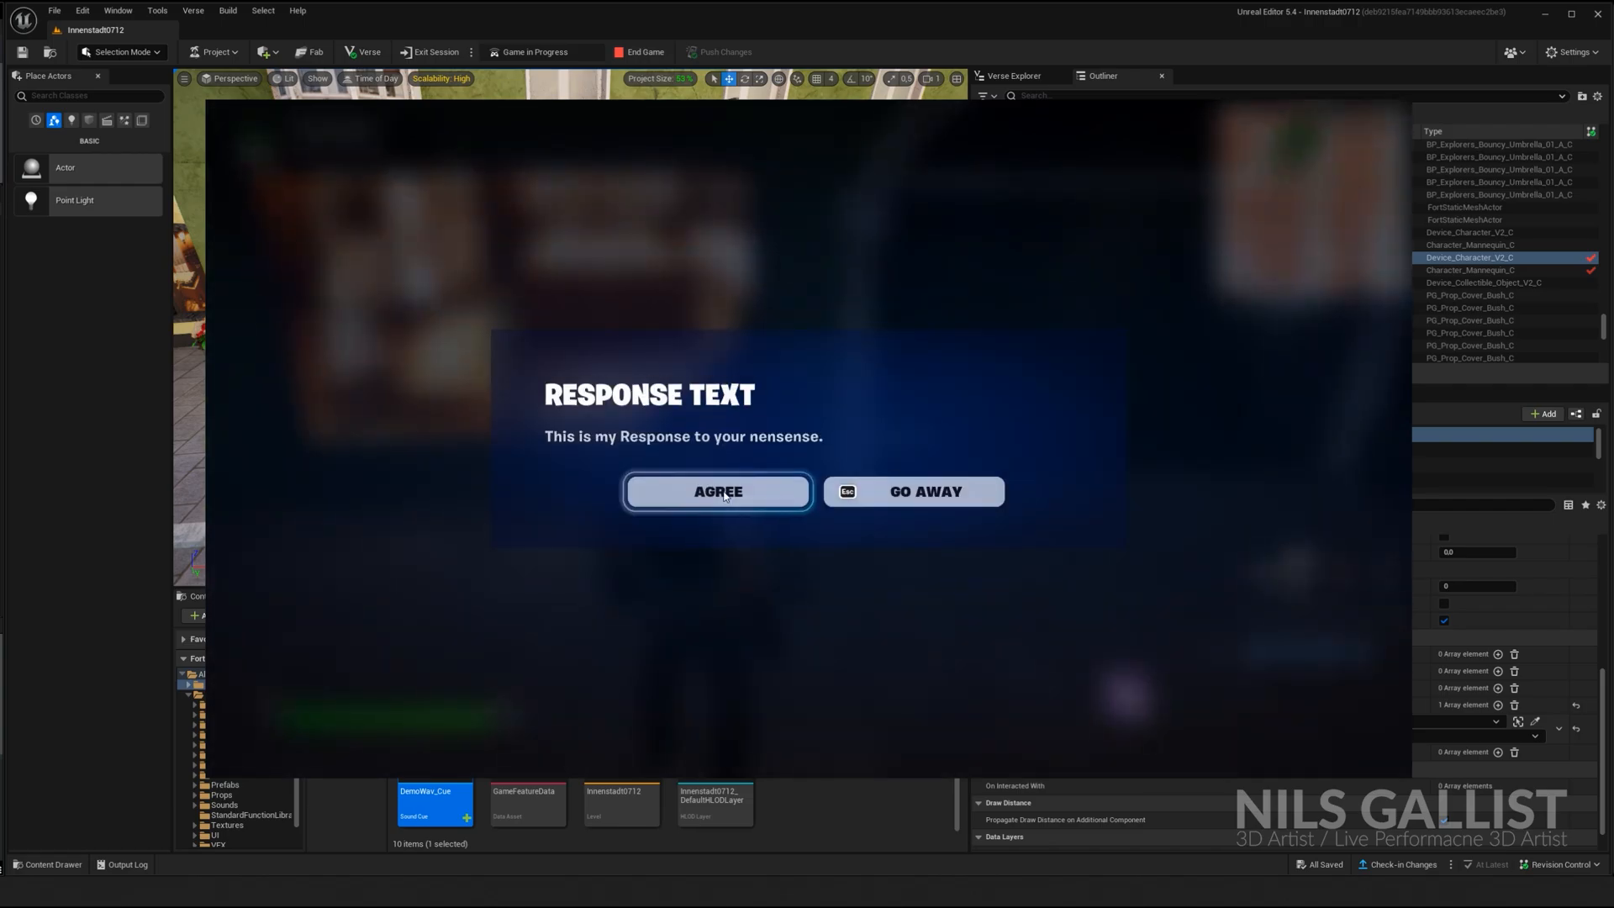
pyautogui.moveTo(777, 478)
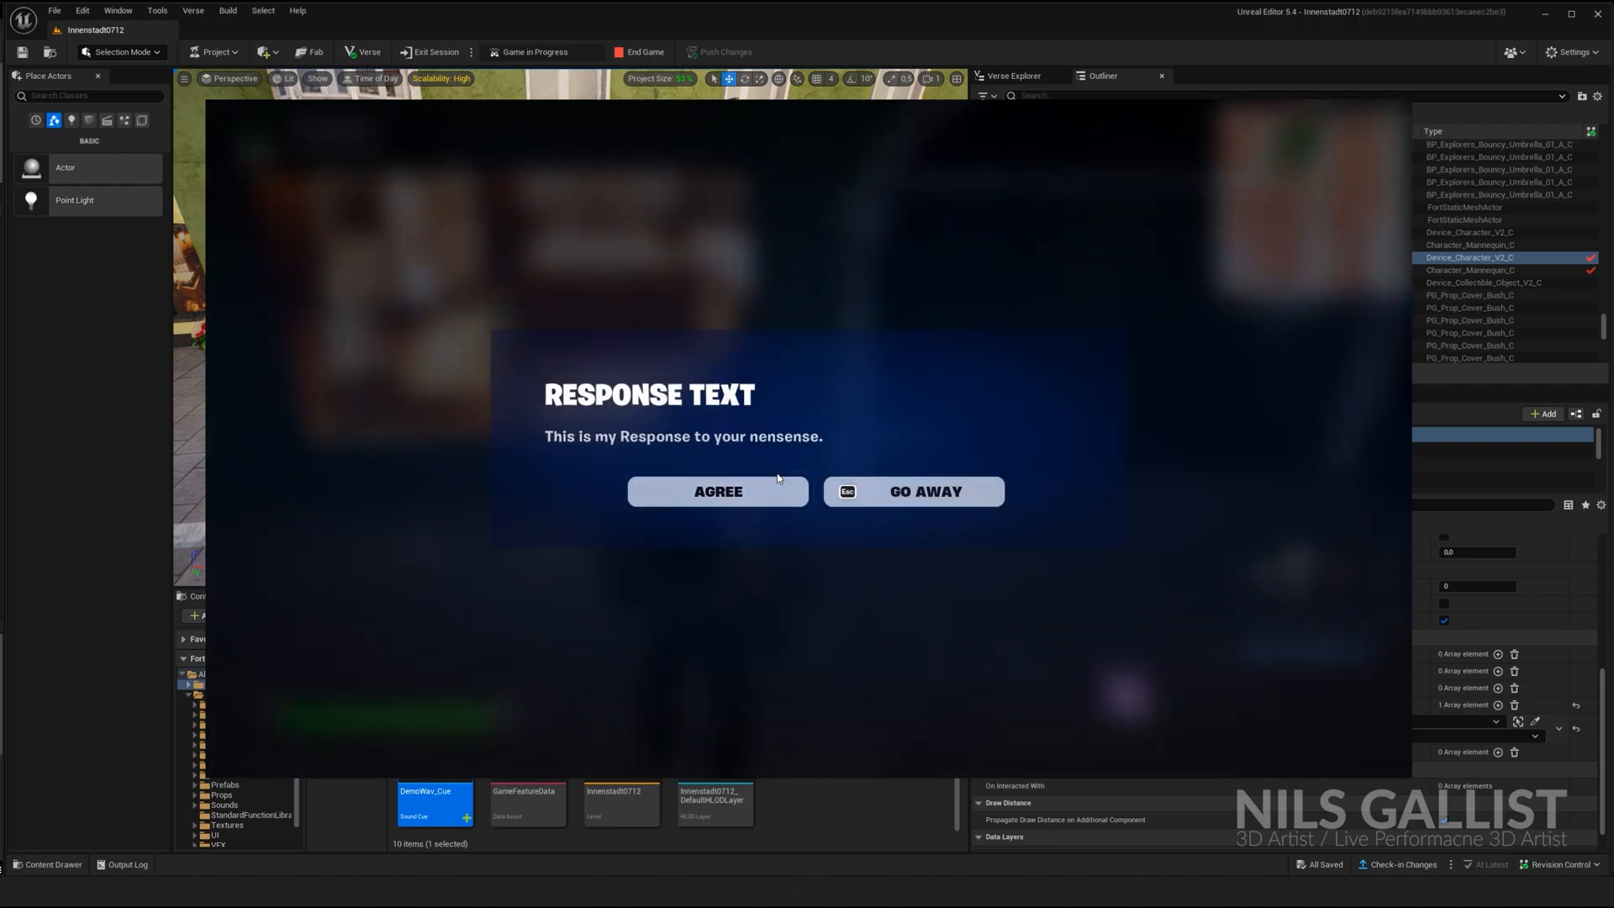
pyautogui.moveTo(751, 496)
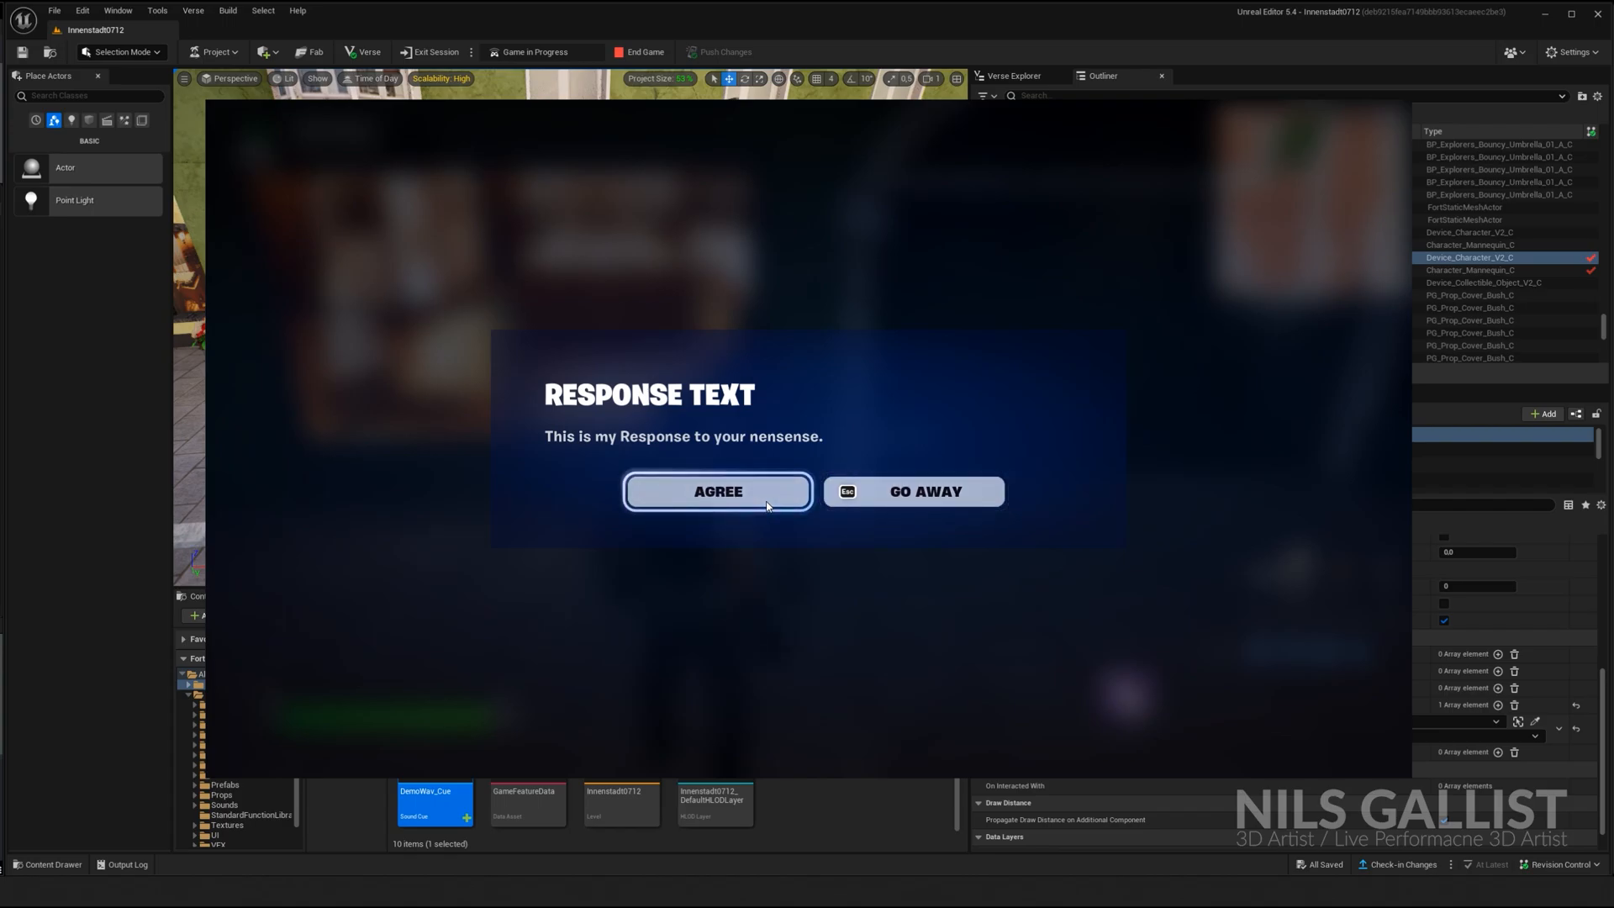
pyautogui.click(717, 491)
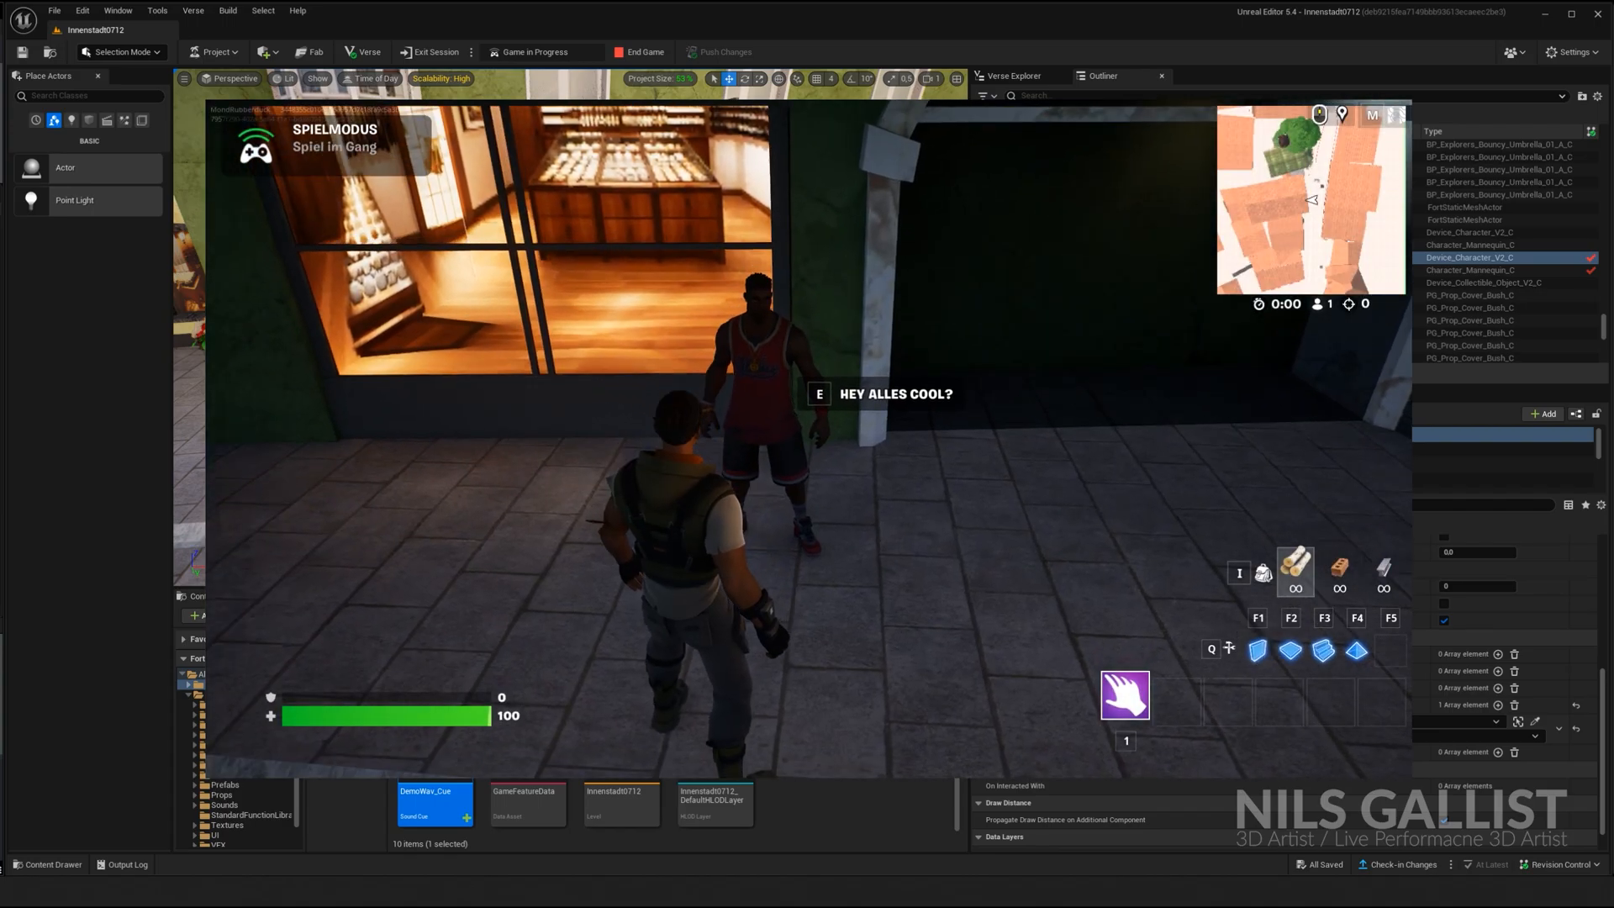